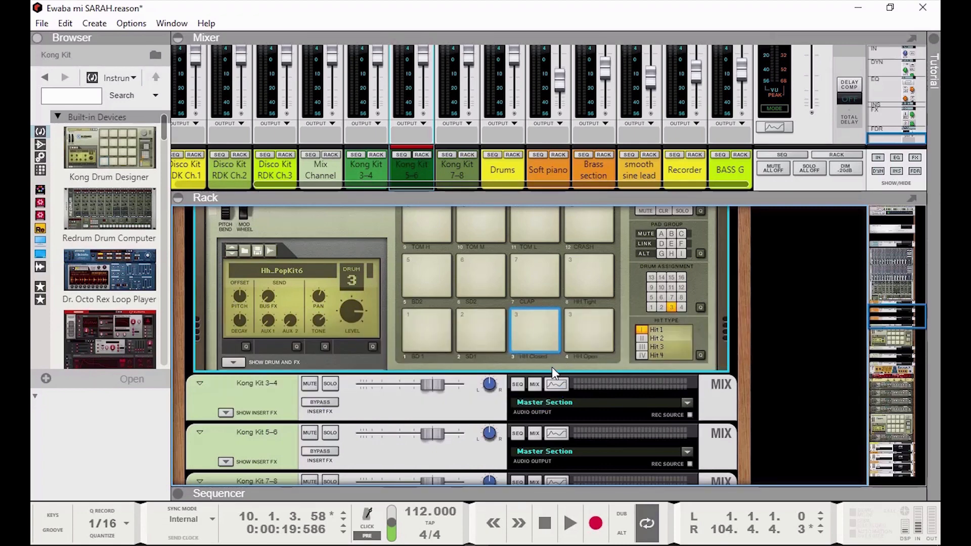
# Scroll the VST plugin list and add Addictive Drums 2 below Kong Kit 7–8
pyautogui.scroll(-3)
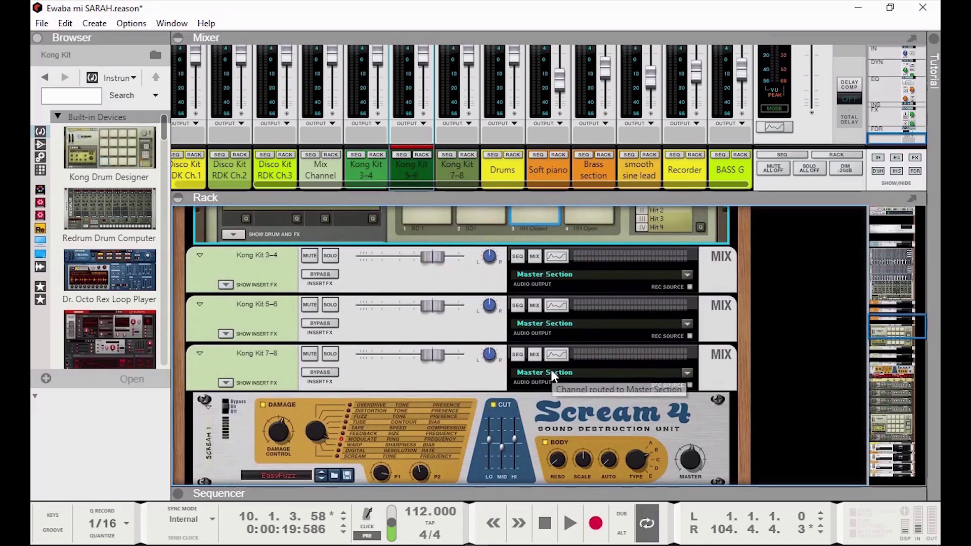
pyautogui.moveTo(370, 387)
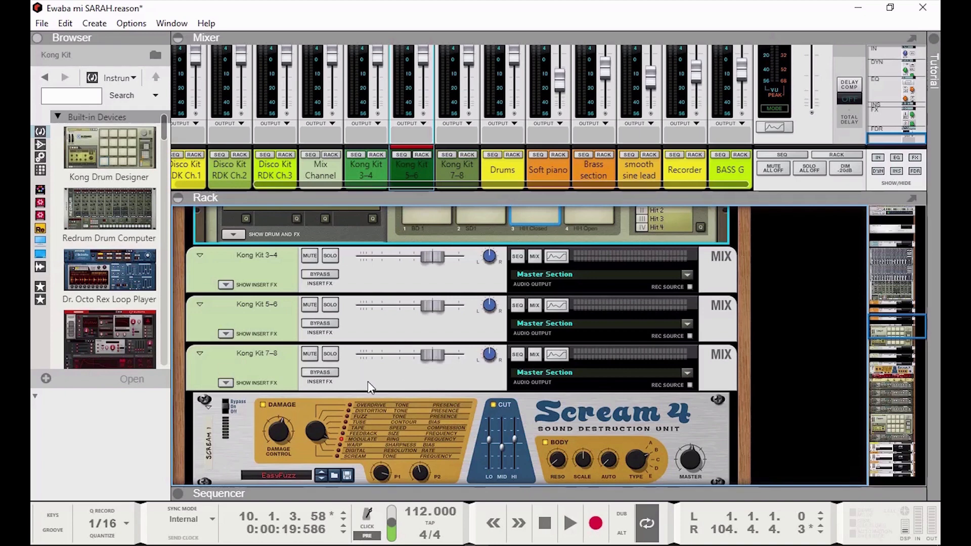
pyautogui.scroll(-3)
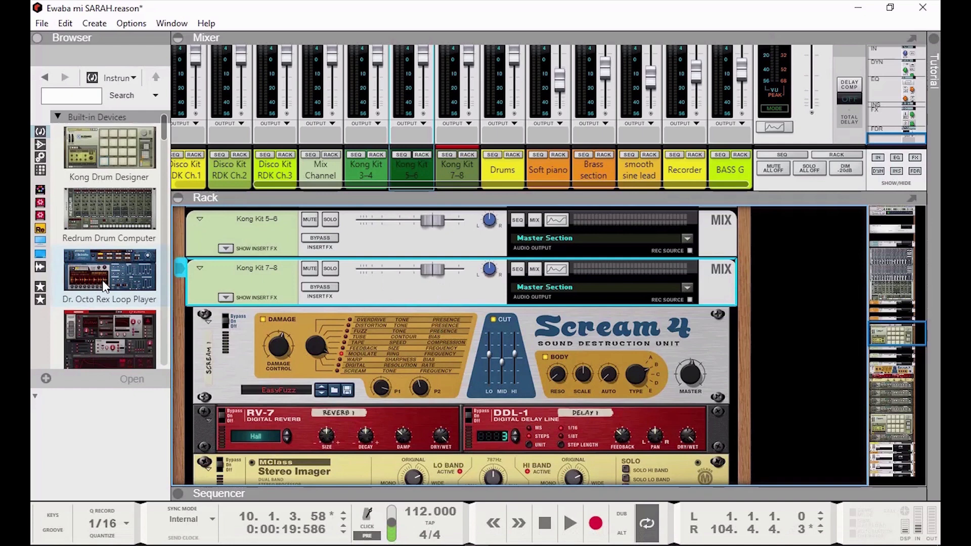
pyautogui.scroll(-3)
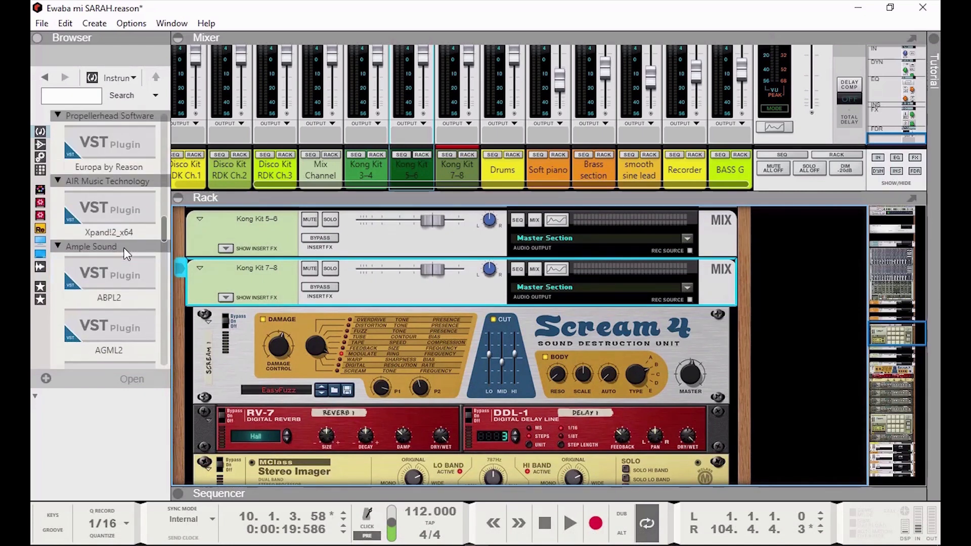
pyautogui.scroll(-3)
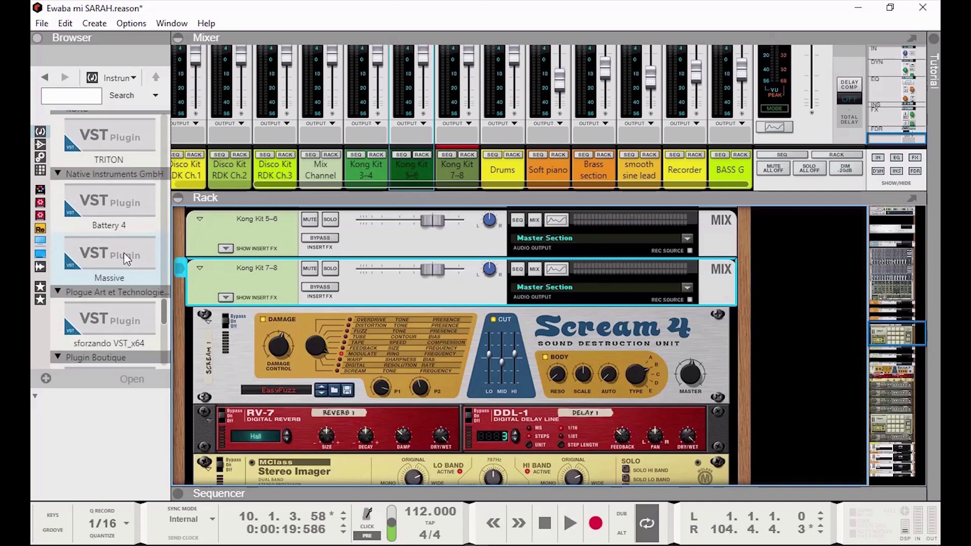
pyautogui.scroll(-3)
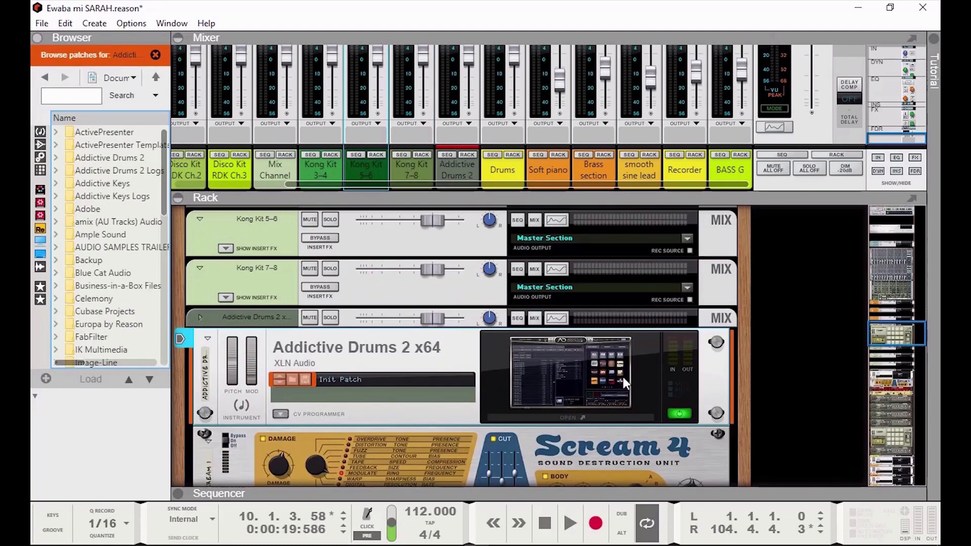
# Scroll to the Addictive Drums 2 device and launch its plugin window
pyautogui.scroll(-3)
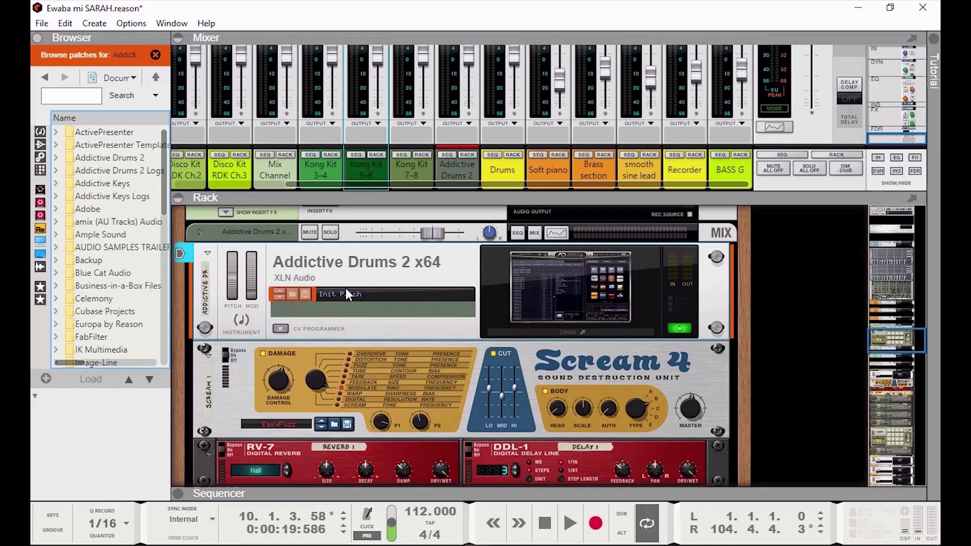
pyautogui.moveTo(591, 328)
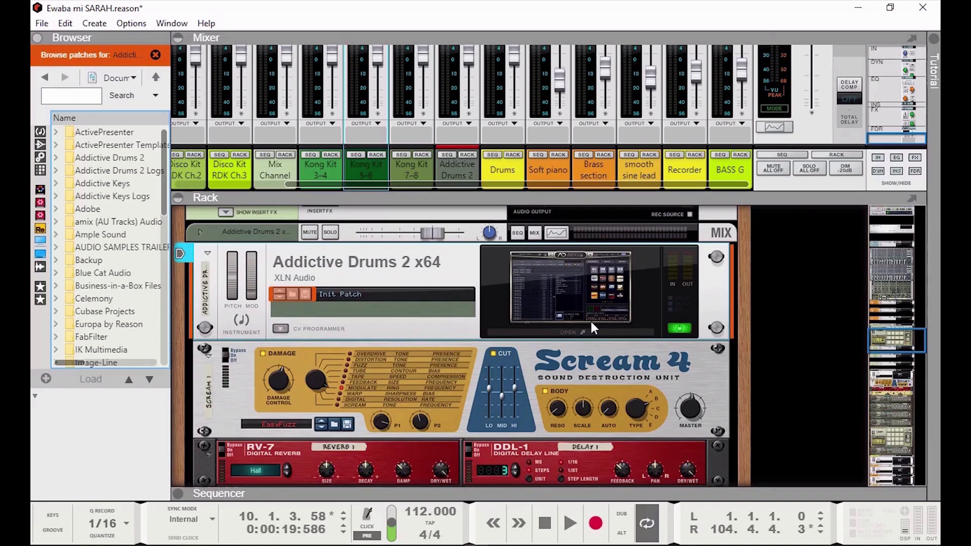
pyautogui.moveTo(576, 299)
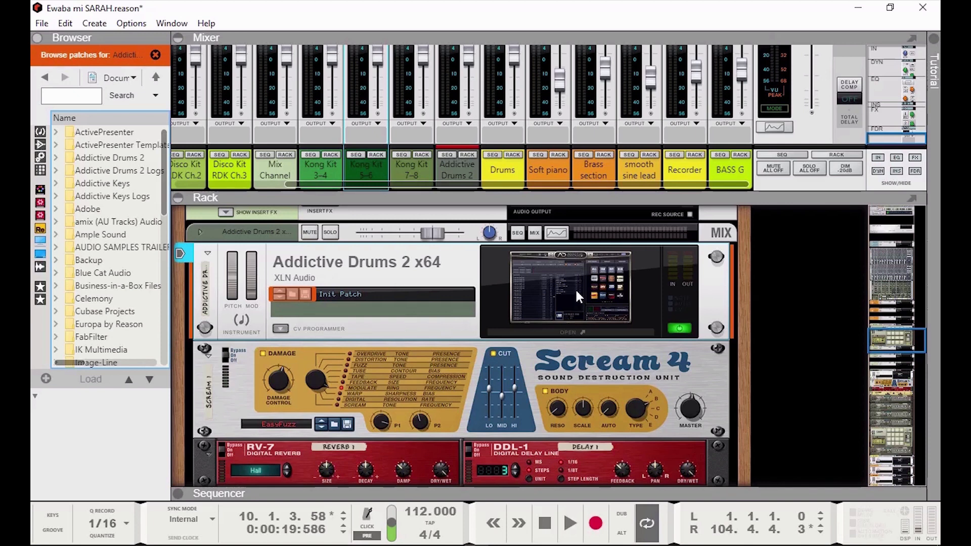
pyautogui.moveTo(465, 55)
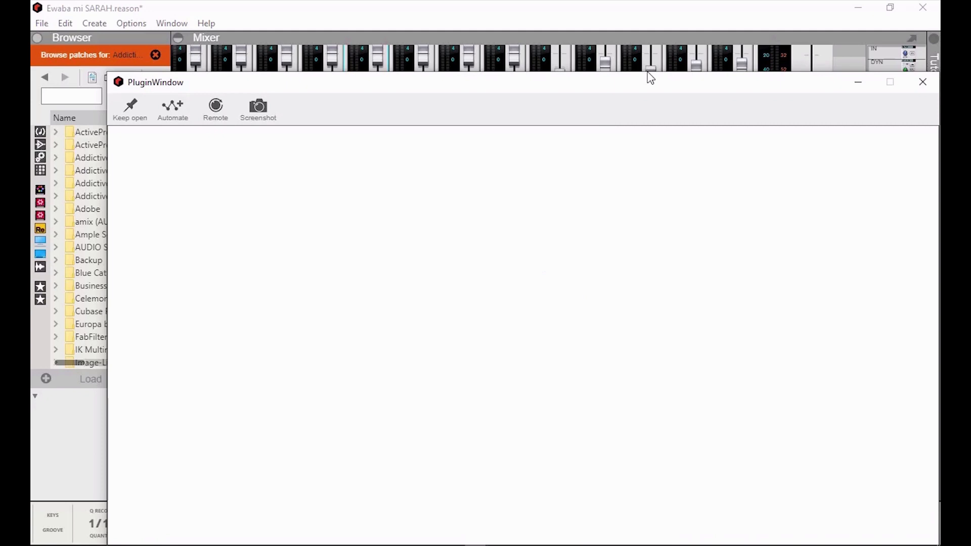
pyautogui.moveTo(813, 74)
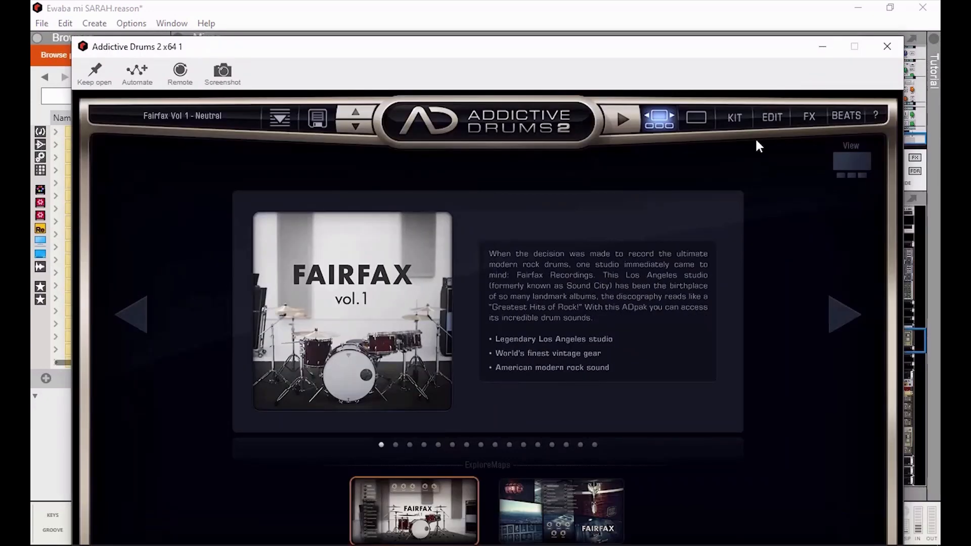
# View the Fairfax Vol 1 - Neutral kit, then close the Addictive Drums 2 window
pyautogui.click(735, 117)
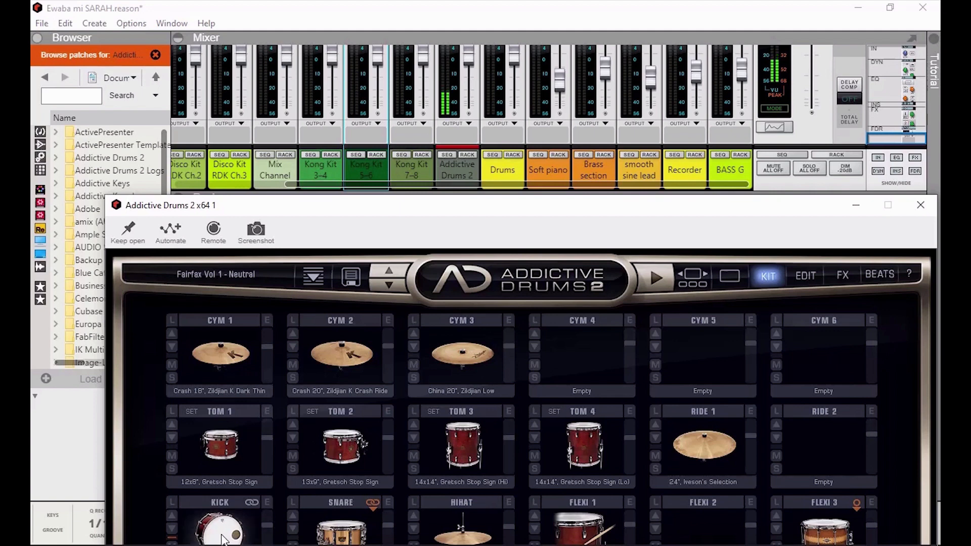
pyautogui.moveTo(426, 530)
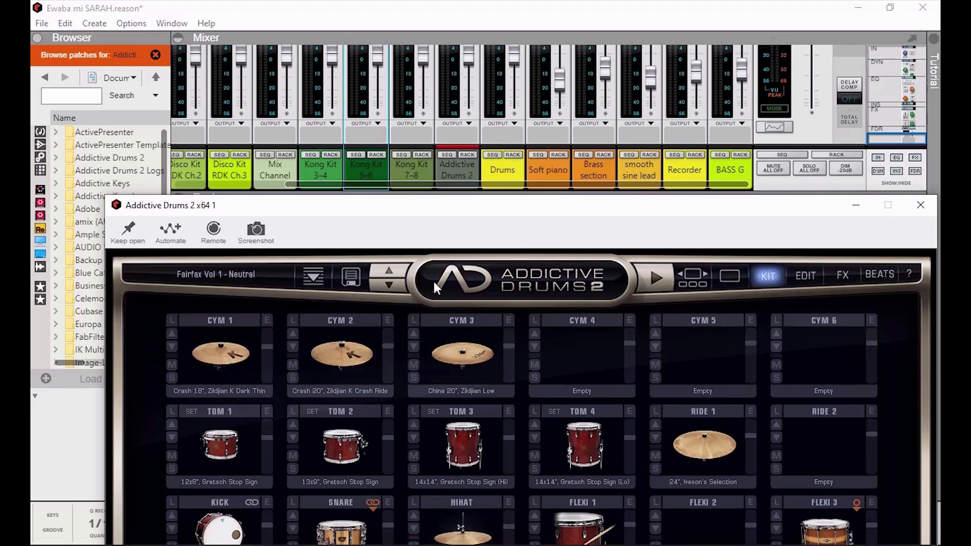
pyautogui.moveTo(450, 105)
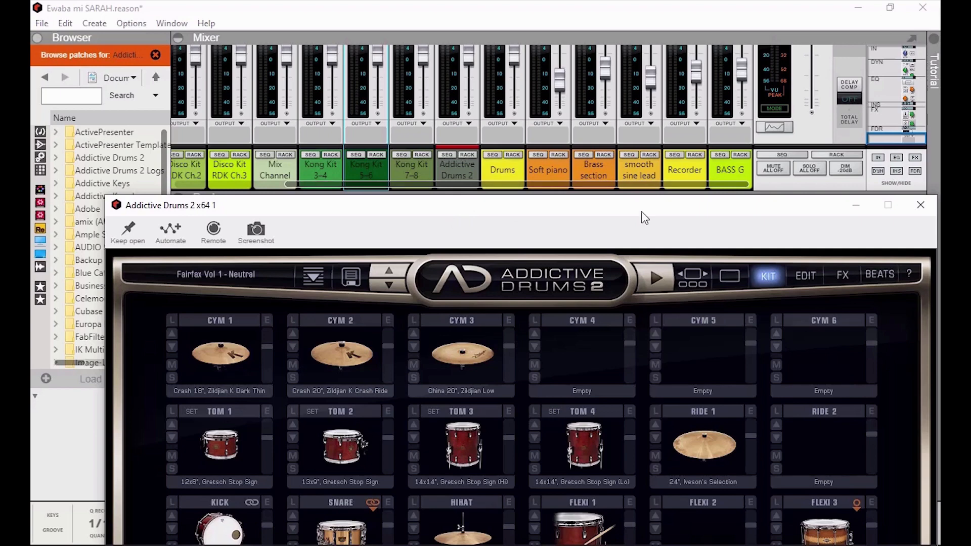
pyautogui.moveTo(631, 218)
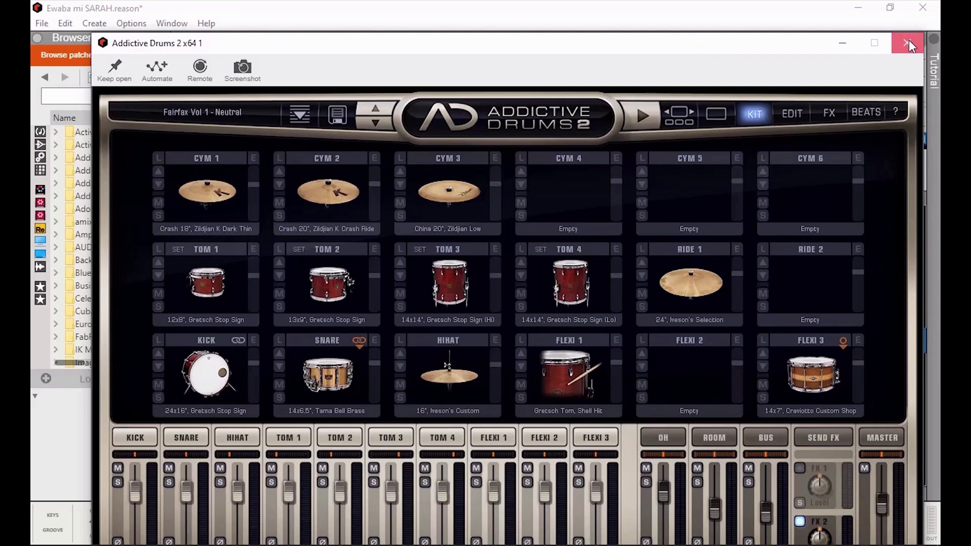
pyautogui.click(907, 42)
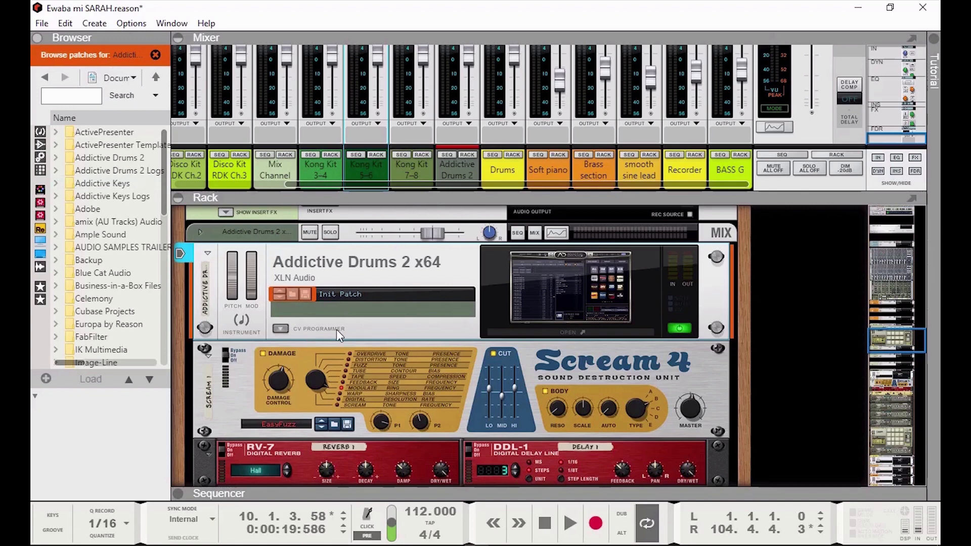
# Add three Mix Channel devices beneath Addictive Drums 2 from its context menu
pyautogui.rightClick(339, 334)
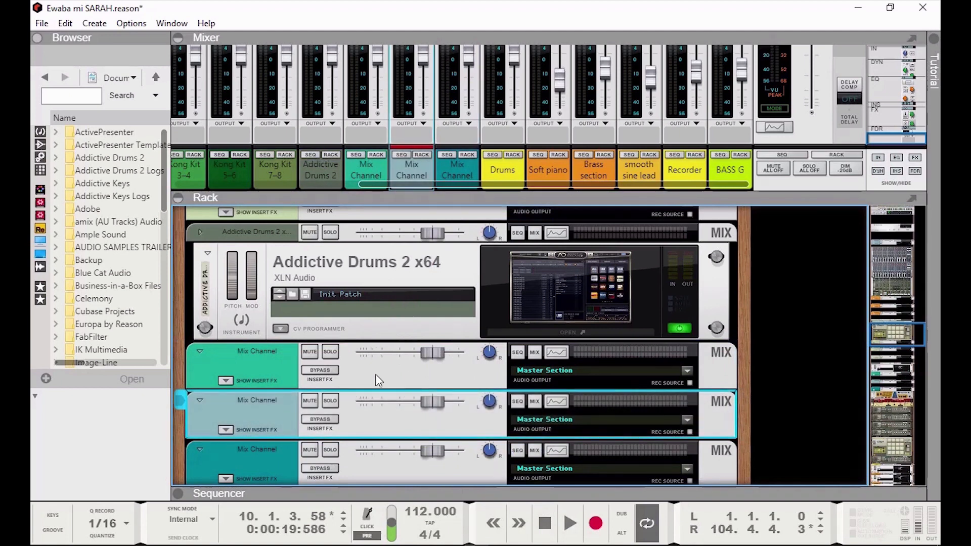
pyautogui.moveTo(369, 468)
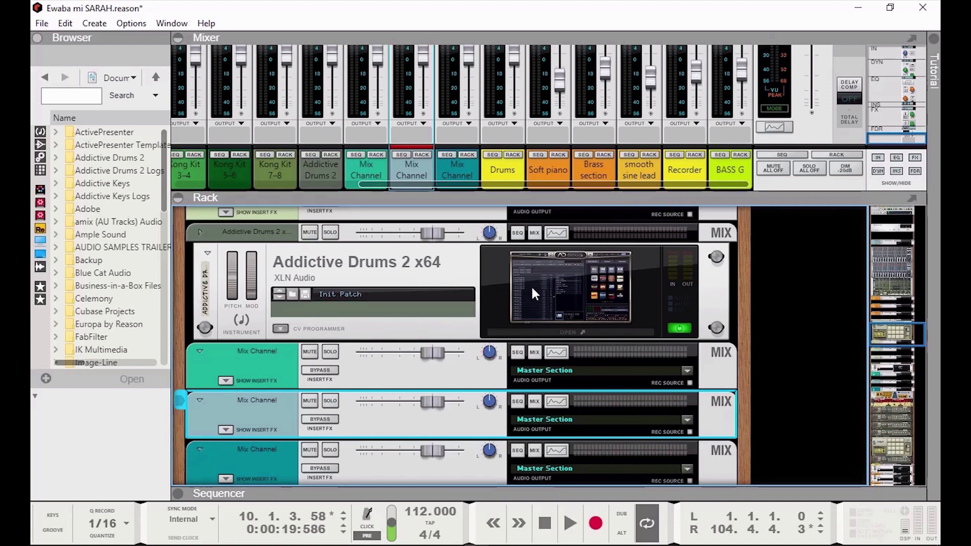
pyautogui.moveTo(553, 51)
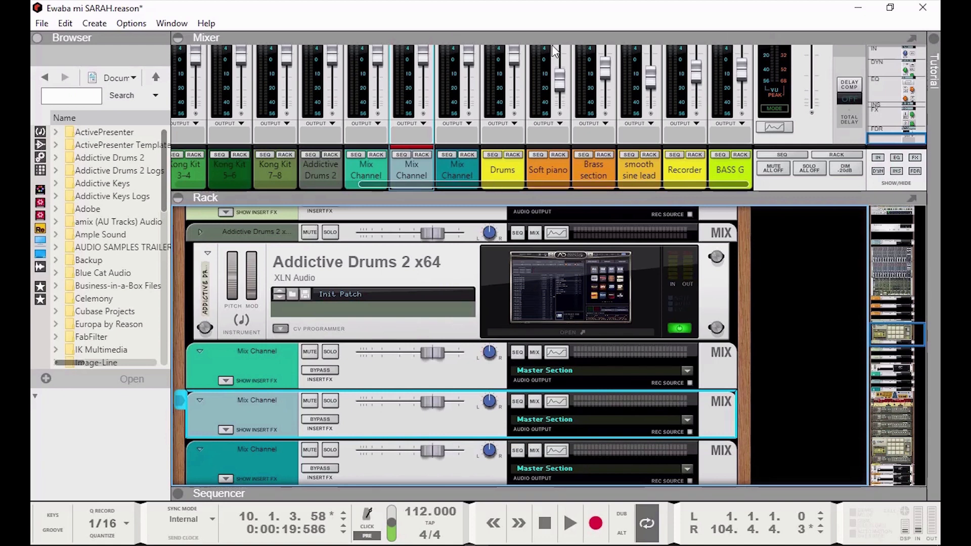
pyautogui.moveTo(409, 355)
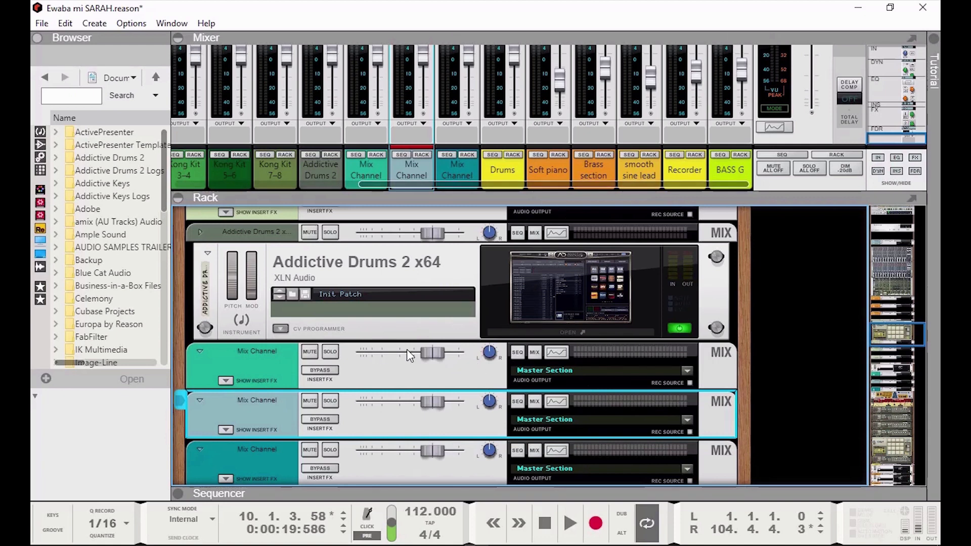
pyautogui.moveTo(437, 391)
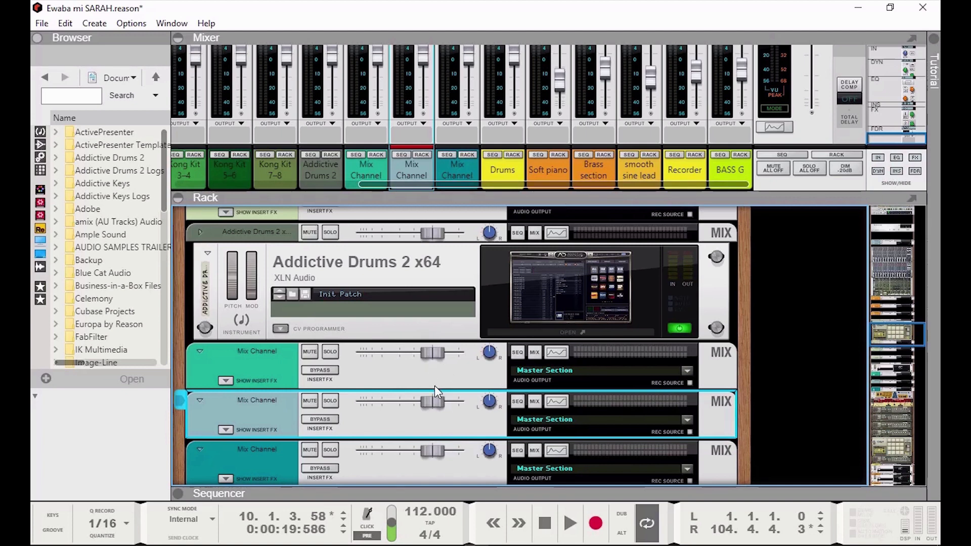
pyautogui.moveTo(414, 405)
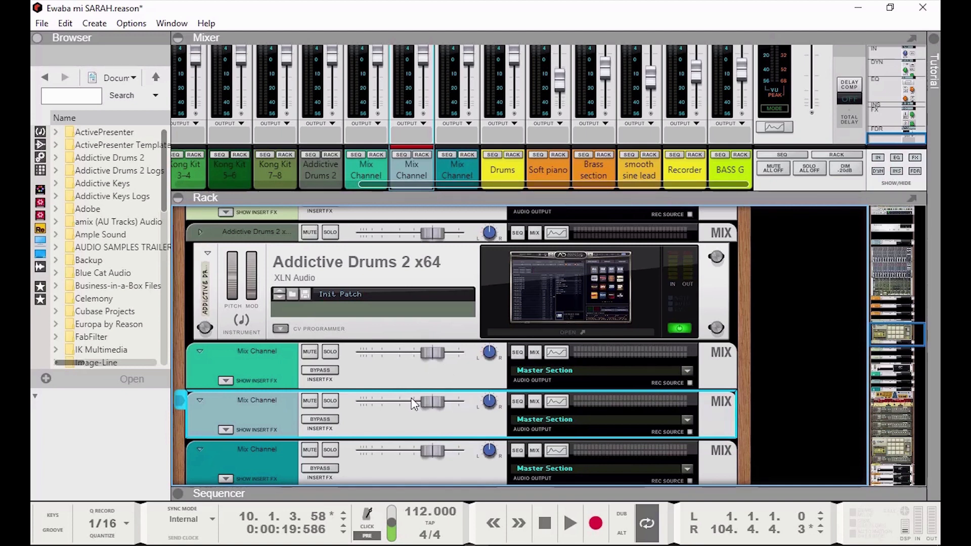
pyautogui.moveTo(131, 22)
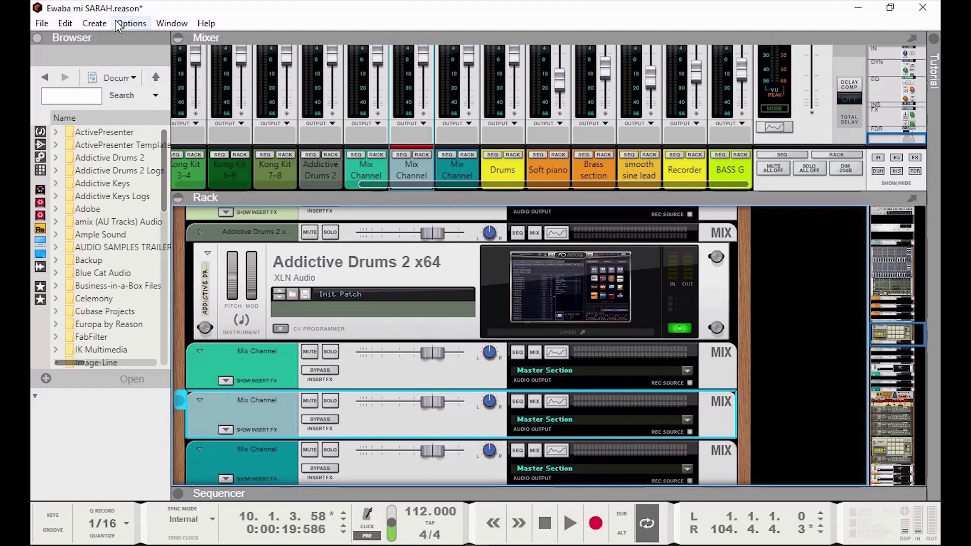
# Flip the rack to its rear view with Options > Toggle Rack Front/Rear
pyautogui.click(130, 23)
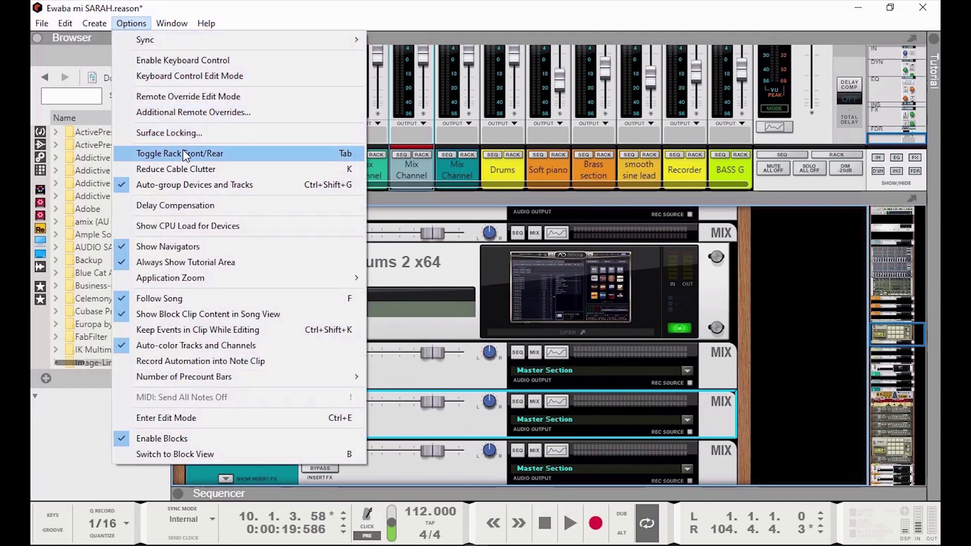
pyautogui.click(180, 153)
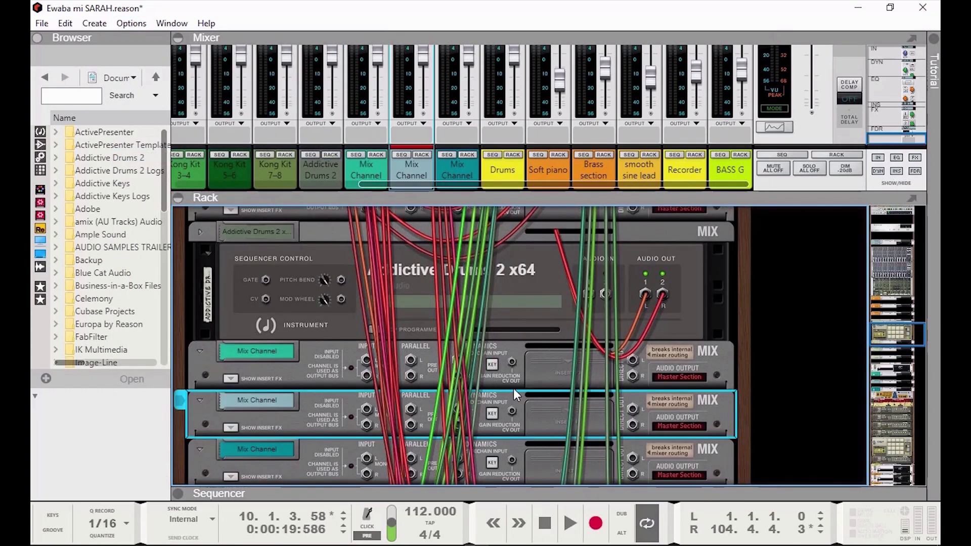
pyautogui.moveTo(381, 271)
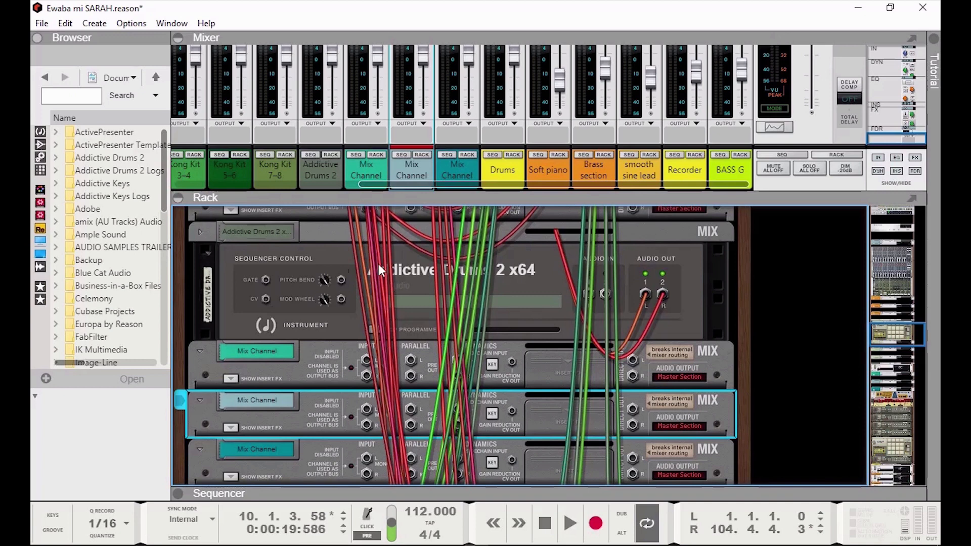
pyautogui.moveTo(708, 290)
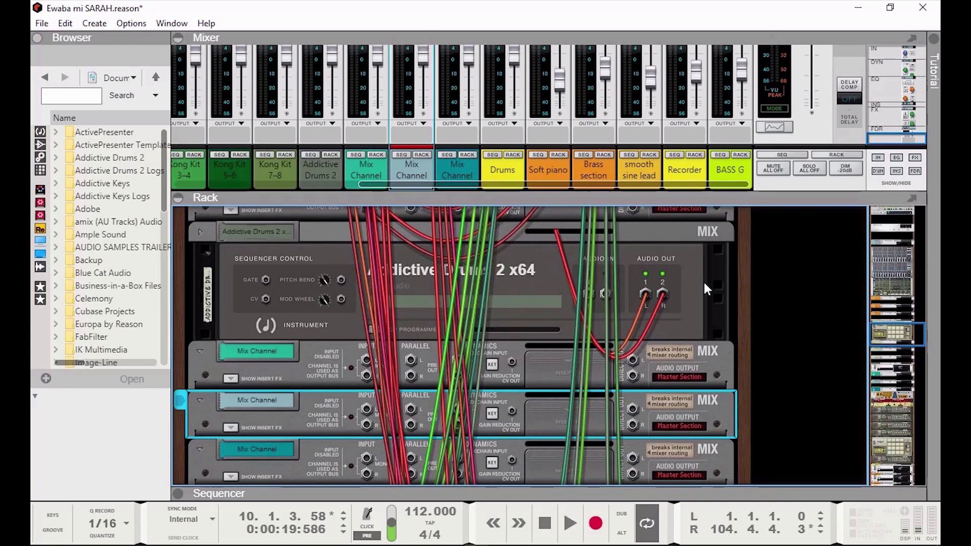
pyautogui.moveTo(663, 299)
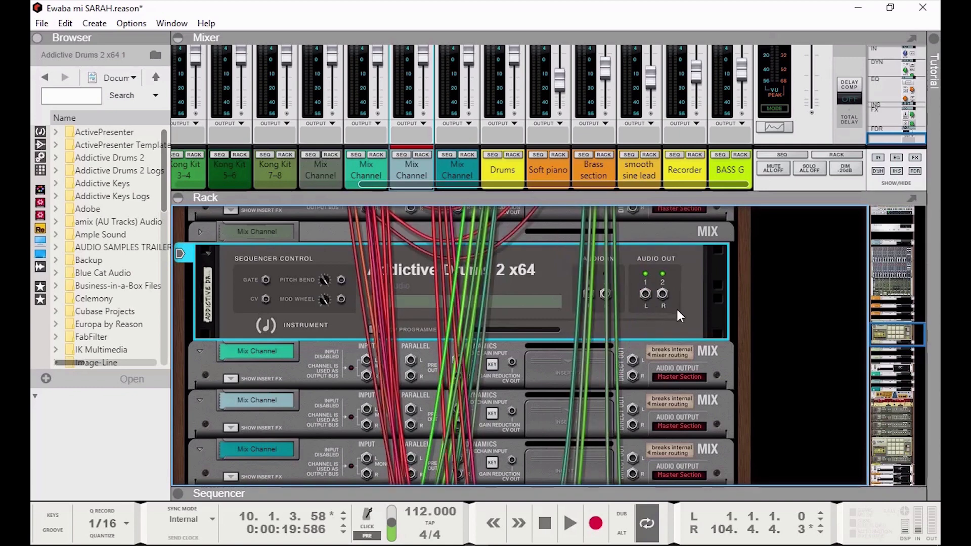
# Cable Addictive Drums 2's optional outputs, including HiHat, to the three Mix Channels
pyautogui.scroll(-3)
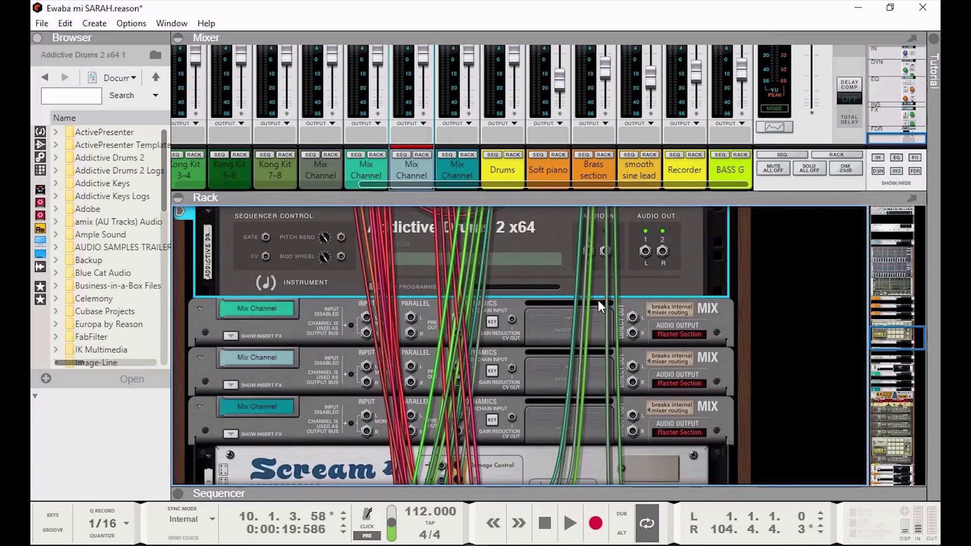
pyautogui.moveTo(662, 265)
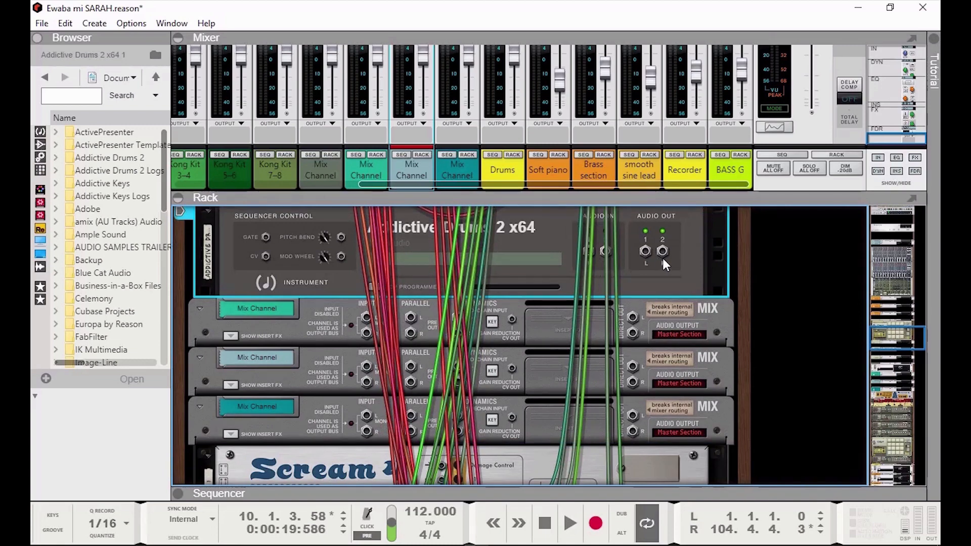
pyautogui.moveTo(501, 282)
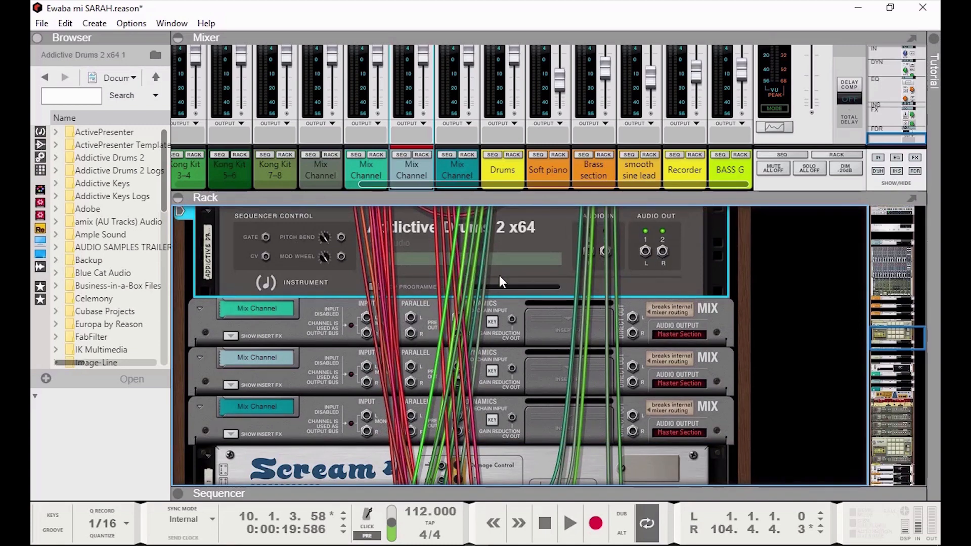
pyautogui.scroll(-3)
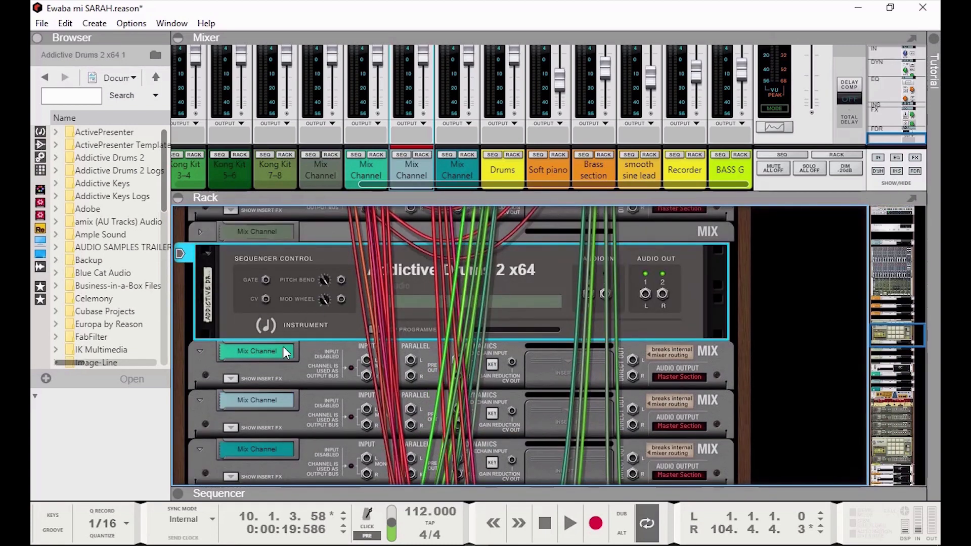
pyautogui.moveTo(371, 335)
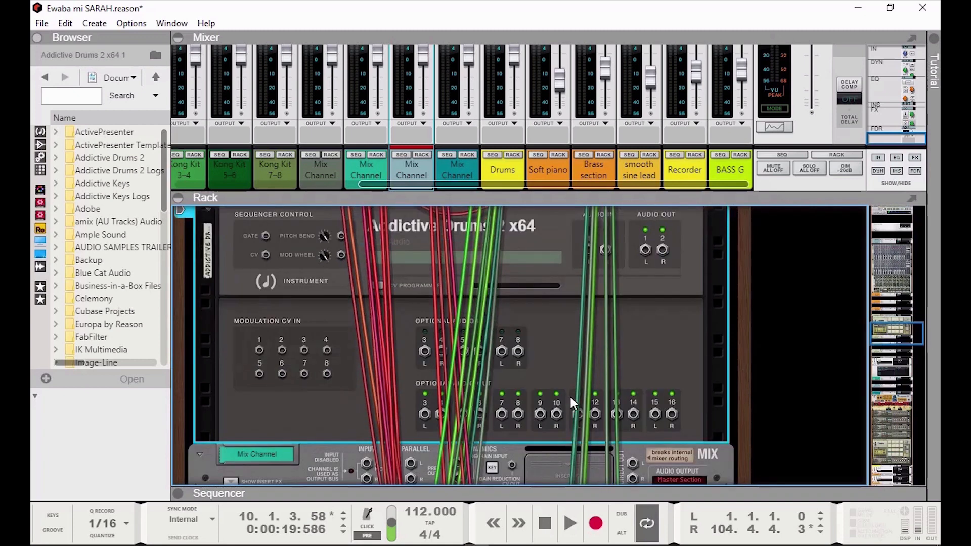
pyautogui.scroll(-3)
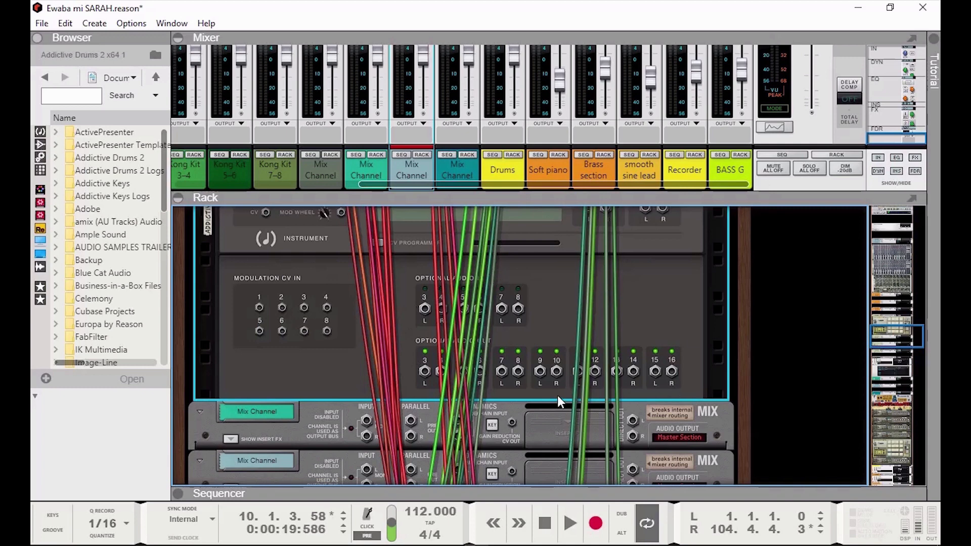
pyautogui.moveTo(492, 351)
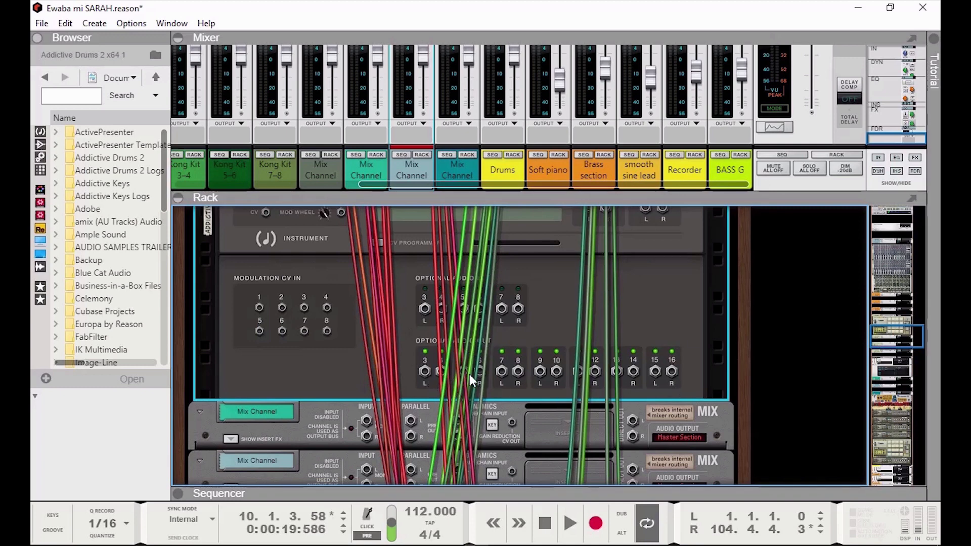
pyautogui.moveTo(628, 362)
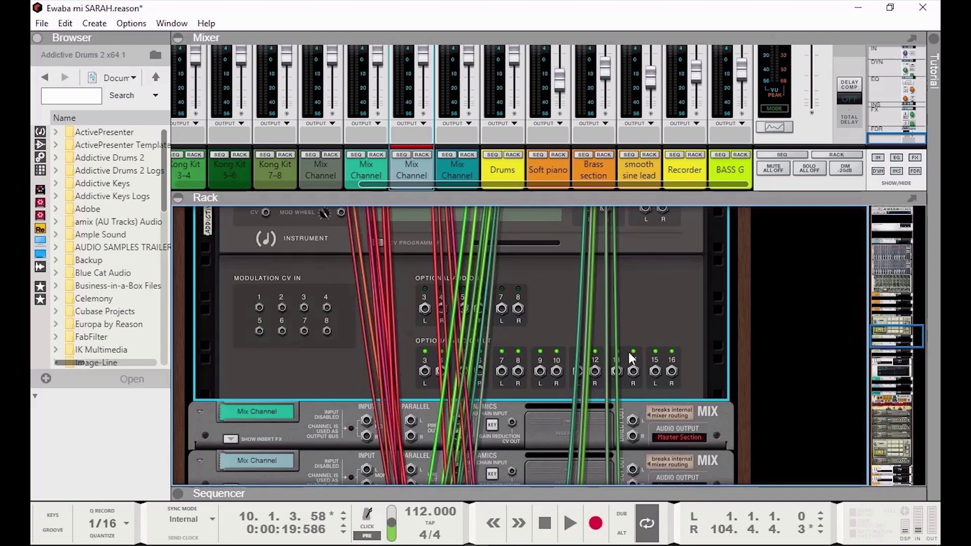
pyautogui.scroll(-3)
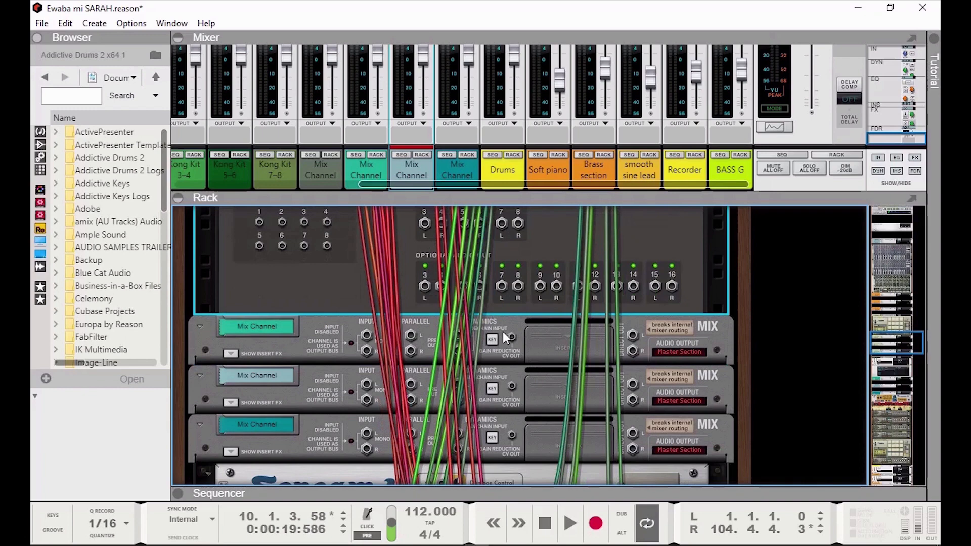
pyautogui.moveTo(426, 287)
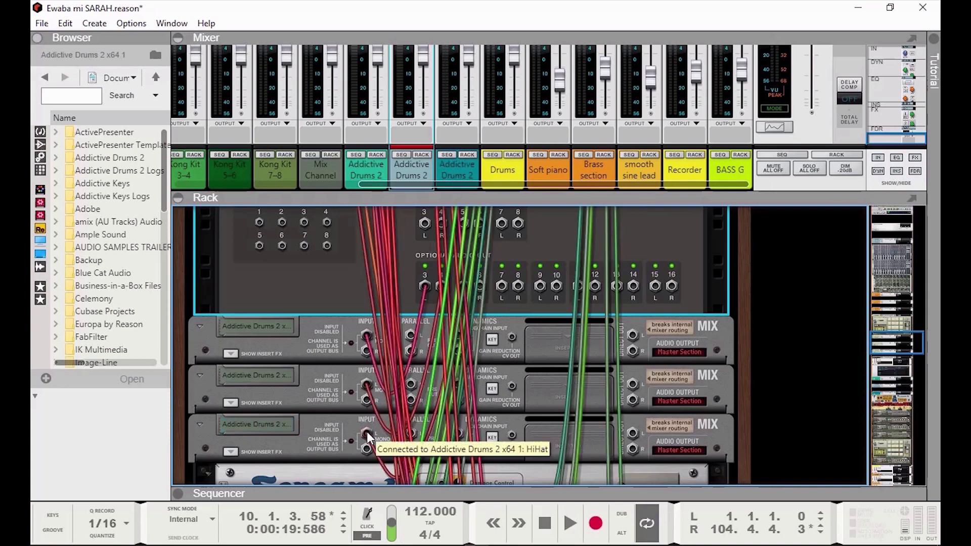
pyautogui.moveTo(570, 446)
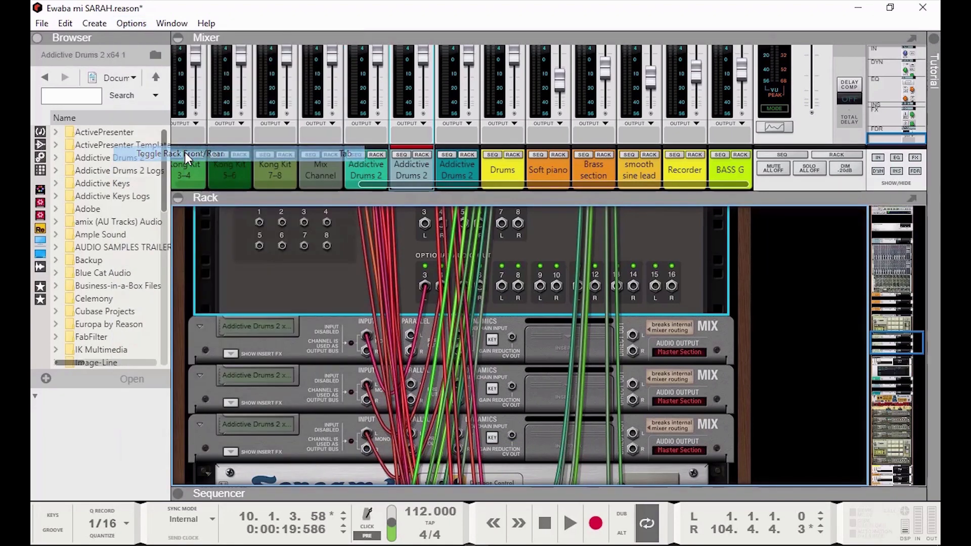
# Flip the rack back to the front and scroll up to Addictive Drums 2
pyautogui.click(186, 153)
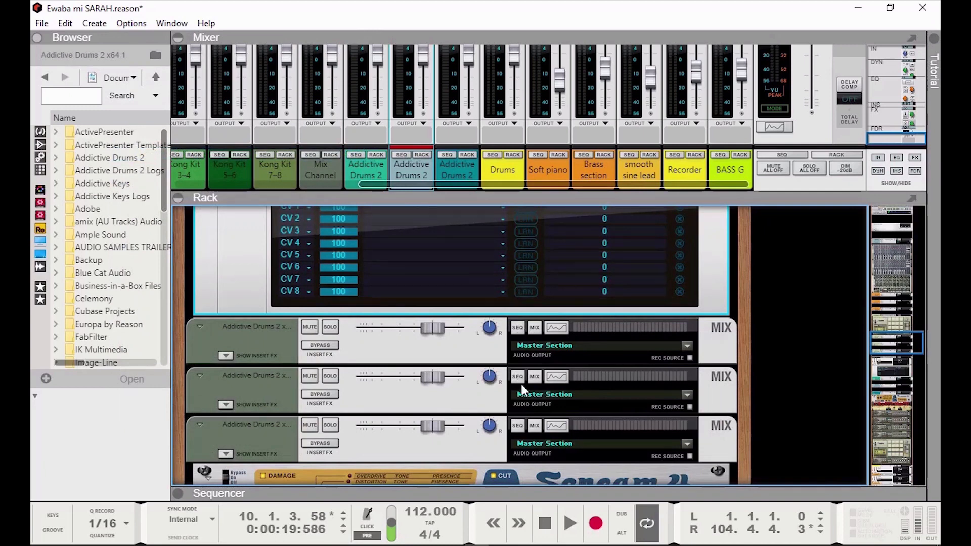
pyautogui.moveTo(601, 372)
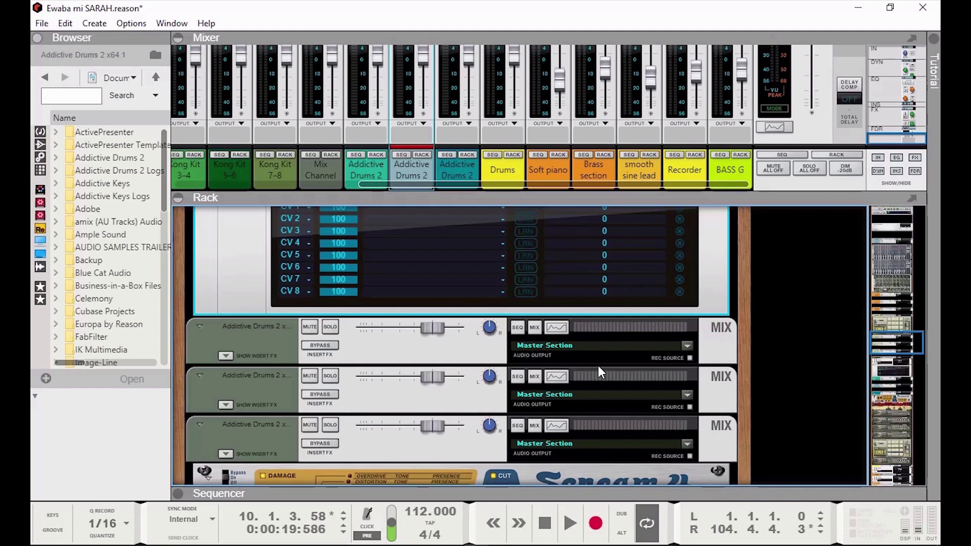
pyautogui.scroll(3)
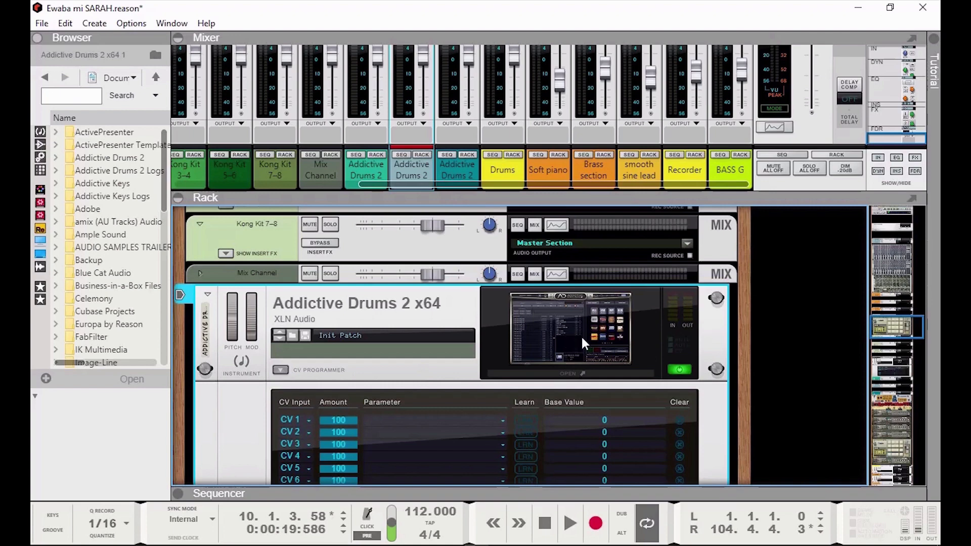
pyautogui.moveTo(573, 333)
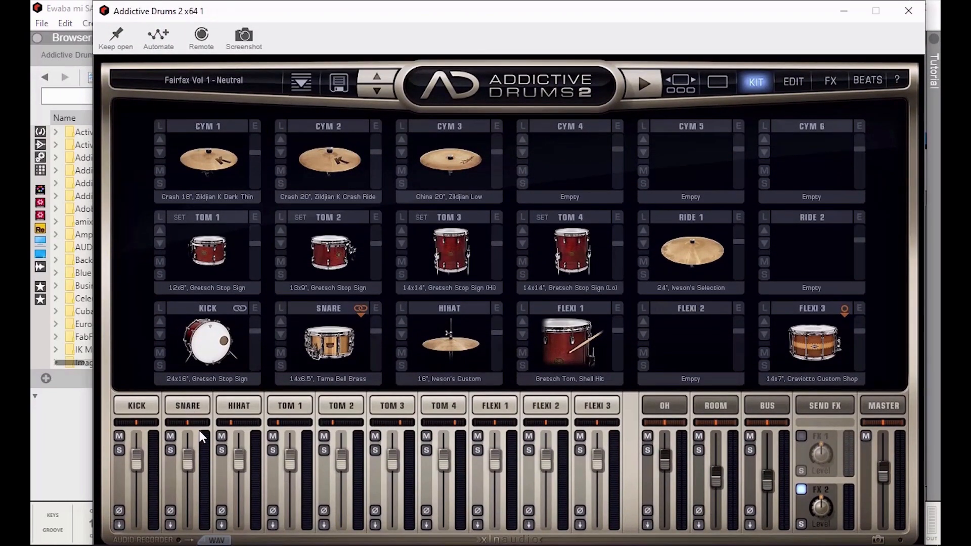
pyautogui.moveTo(250, 492)
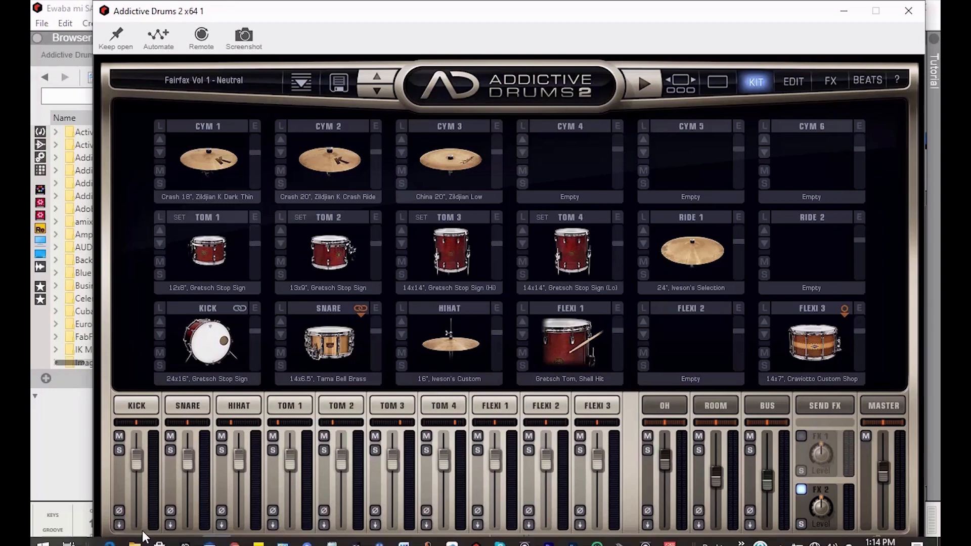
pyautogui.moveTo(204, 415)
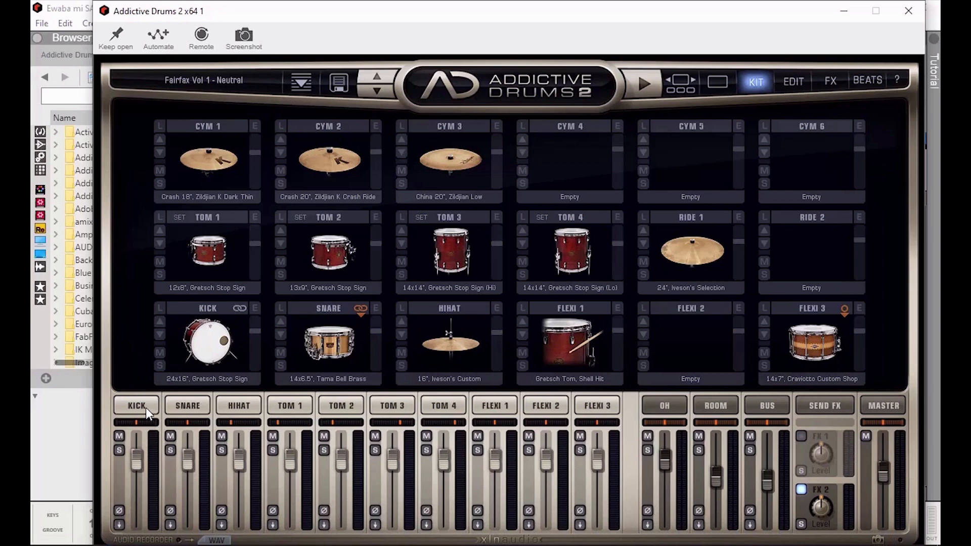
pyautogui.moveTo(196, 417)
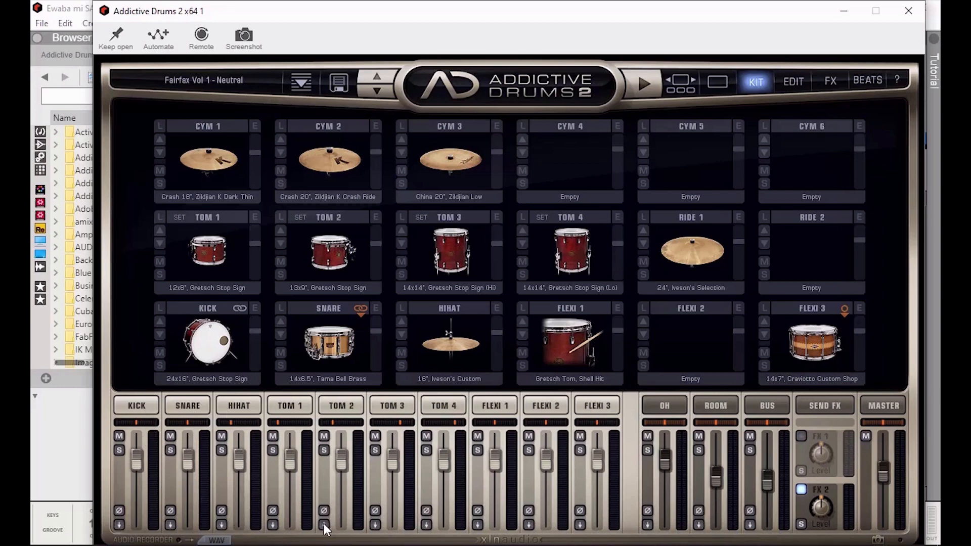
pyautogui.moveTo(124, 526)
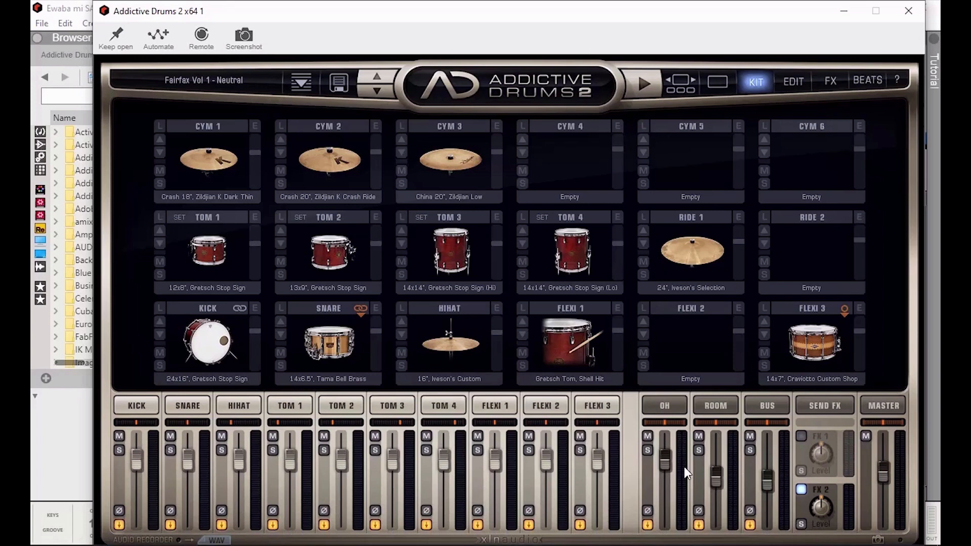
pyautogui.moveTo(556, 294)
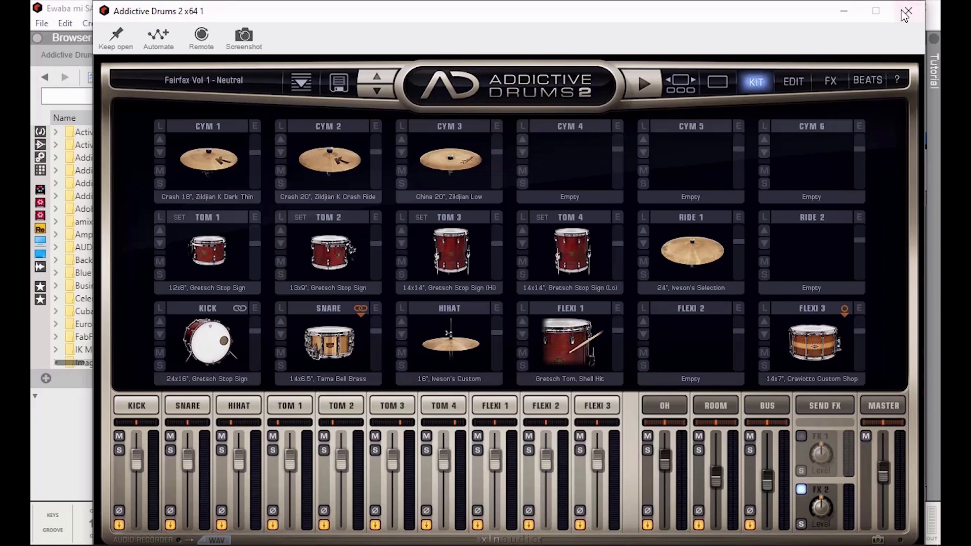
# Close the plugin window, scroll to the Addictive Drums 2 device and reopen it
pyautogui.click(907, 11)
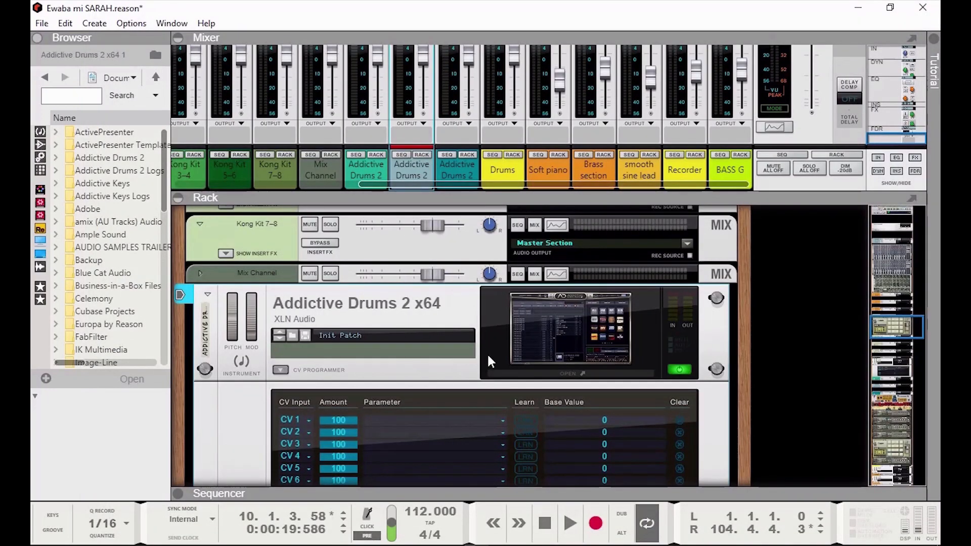
pyautogui.scroll(-3)
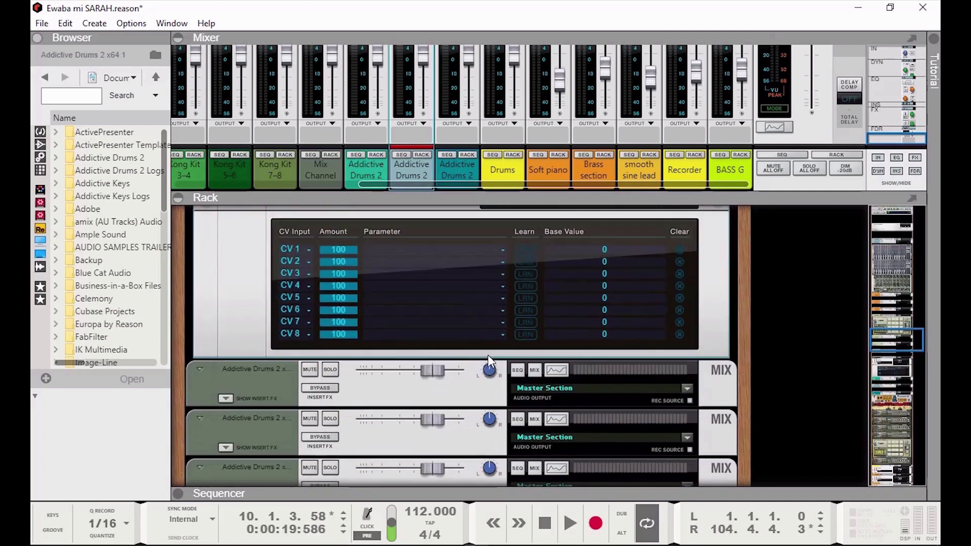
pyautogui.scroll(-3)
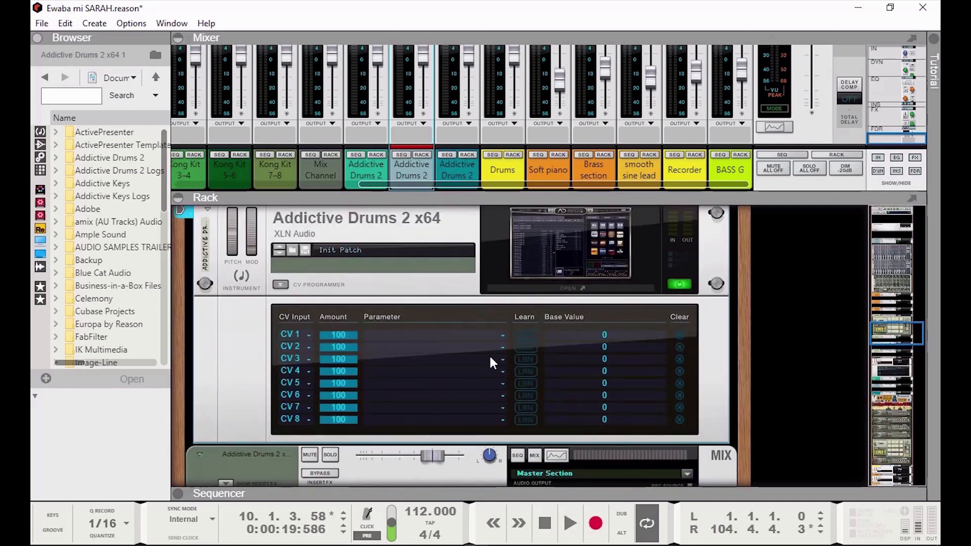
pyautogui.moveTo(469, 377)
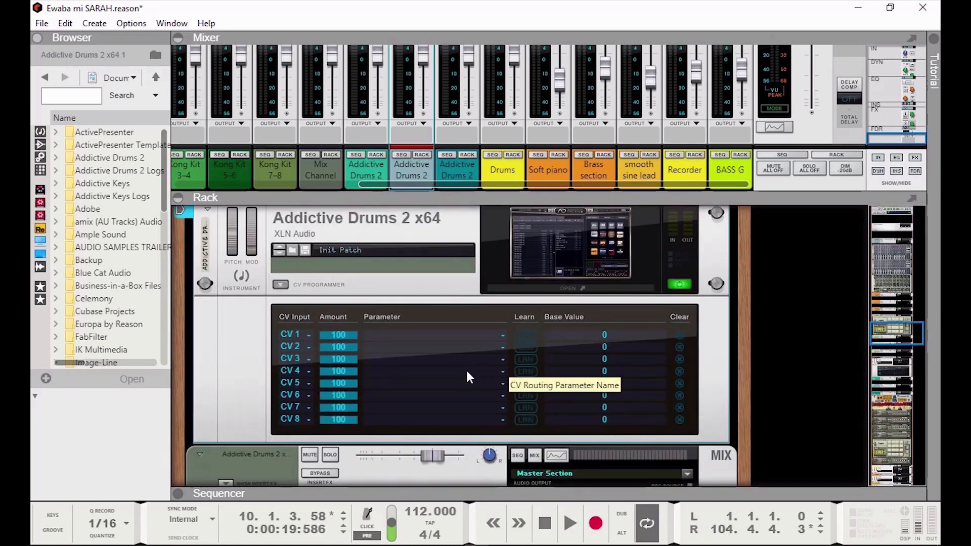
pyautogui.moveTo(550, 361)
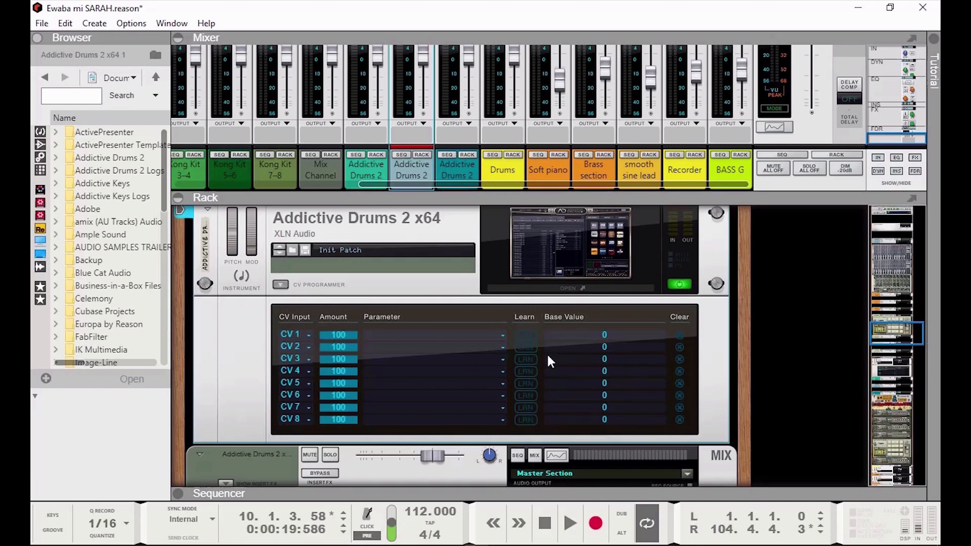
pyautogui.scroll(-3)
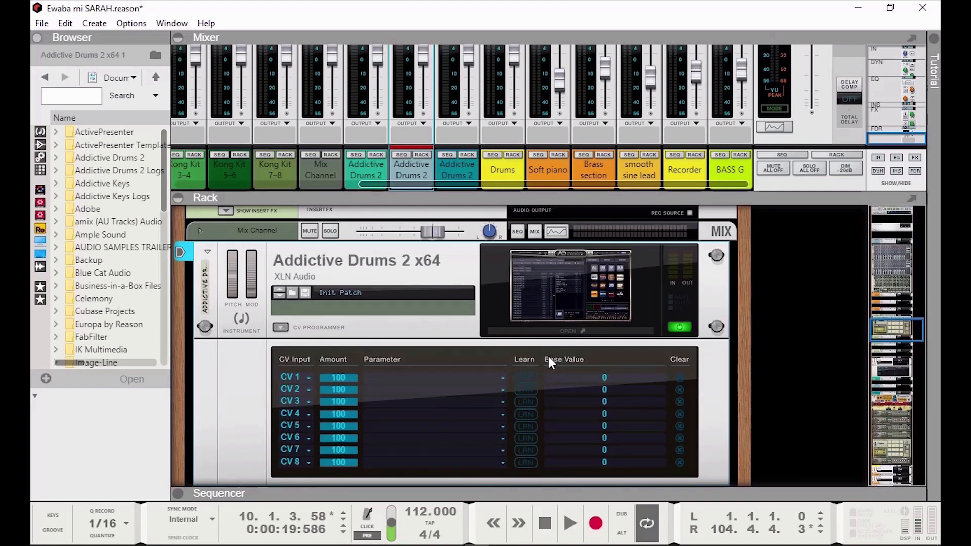
pyautogui.moveTo(675, 7)
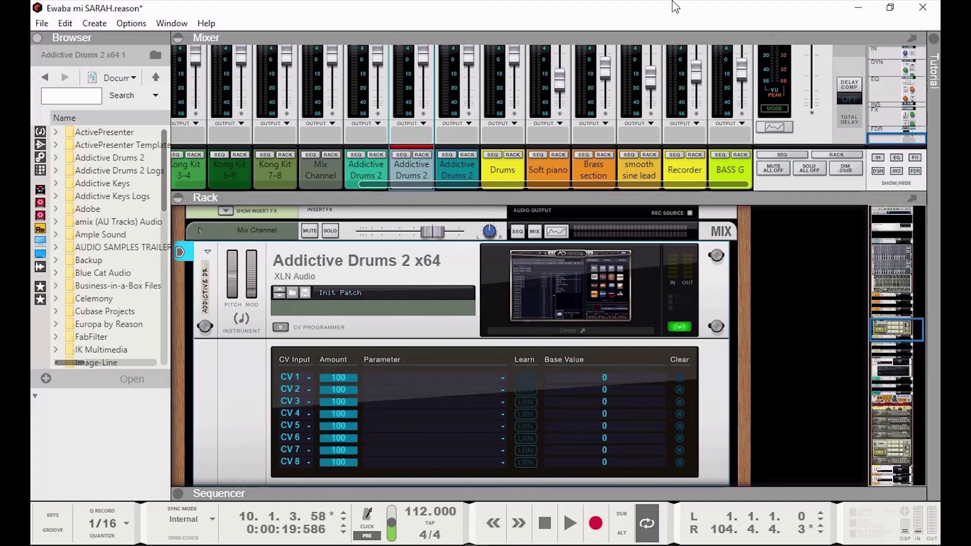
pyautogui.moveTo(513, 362)
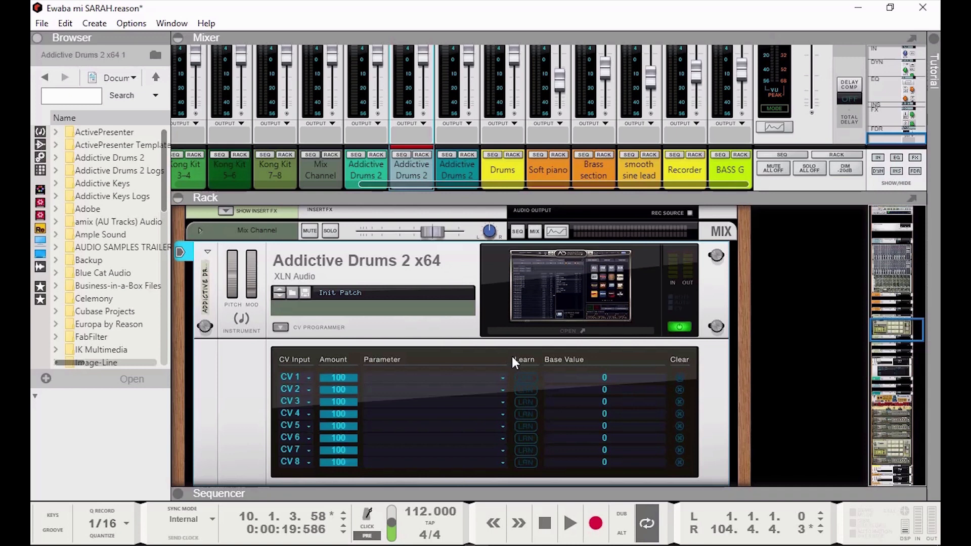
pyautogui.scroll(-3)
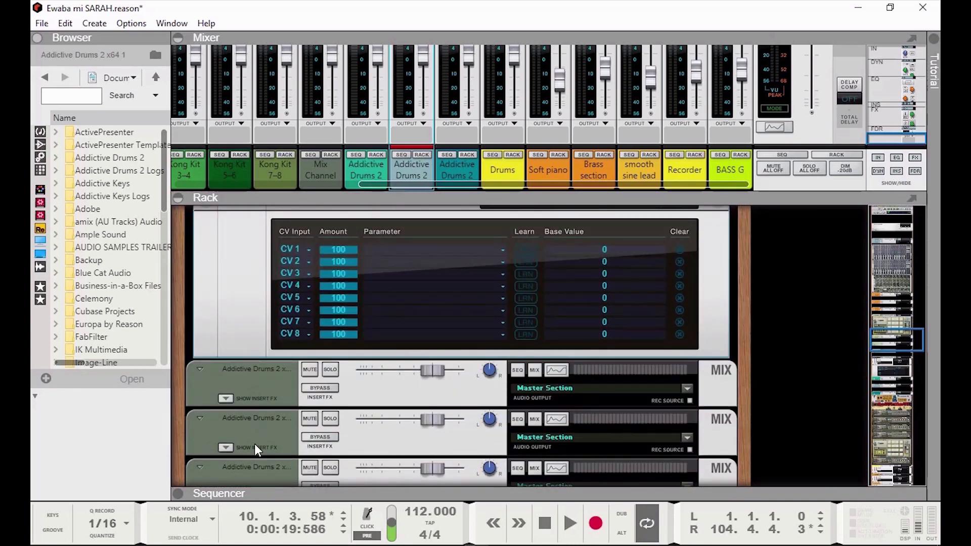
pyautogui.moveTo(716, 303)
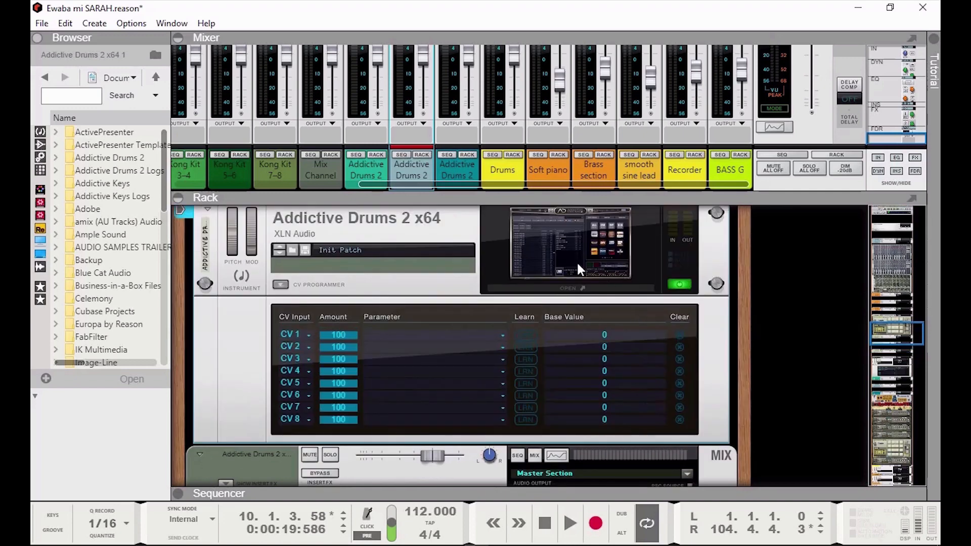
pyautogui.doubleClick(569, 247)
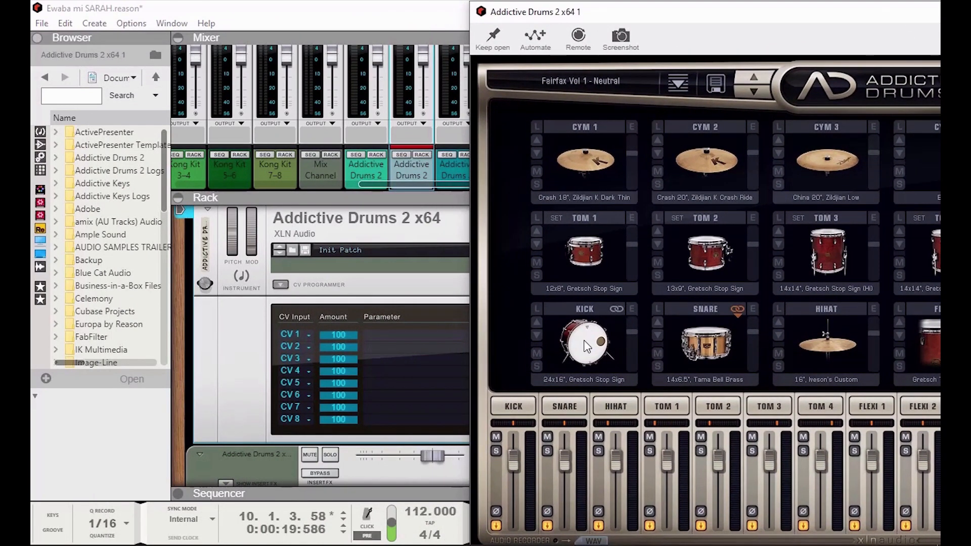
pyautogui.moveTo(577, 335)
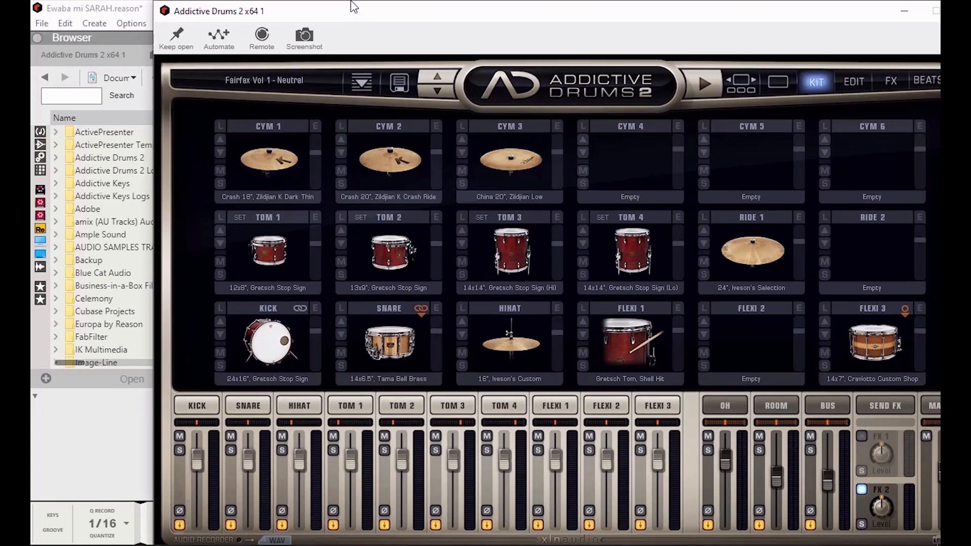
pyautogui.moveTo(278, 535)
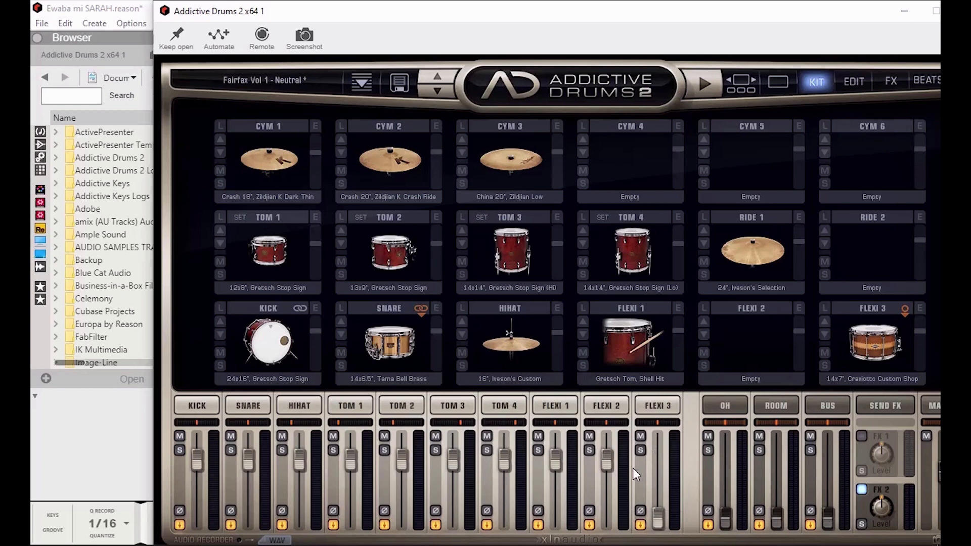
pyautogui.moveTo(672, 486)
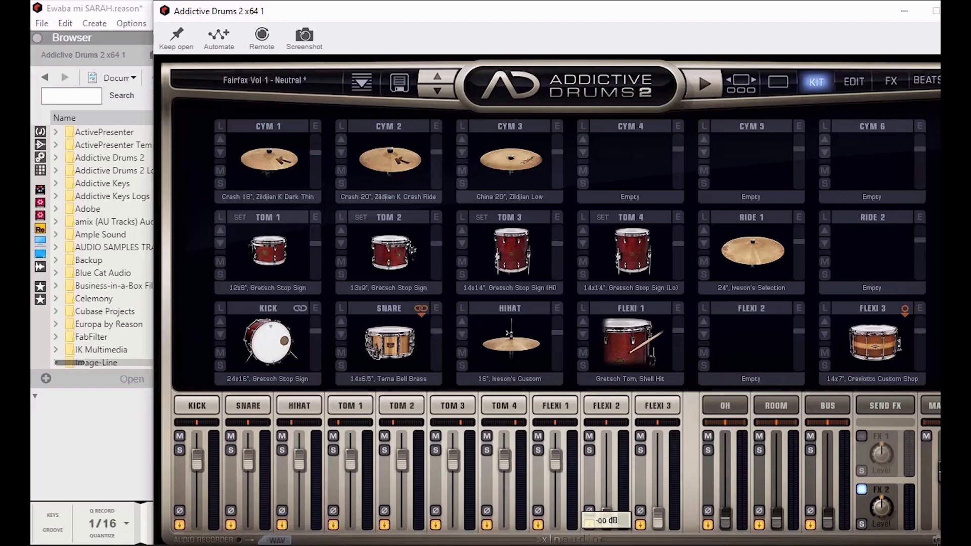
pyautogui.moveTo(372, 132)
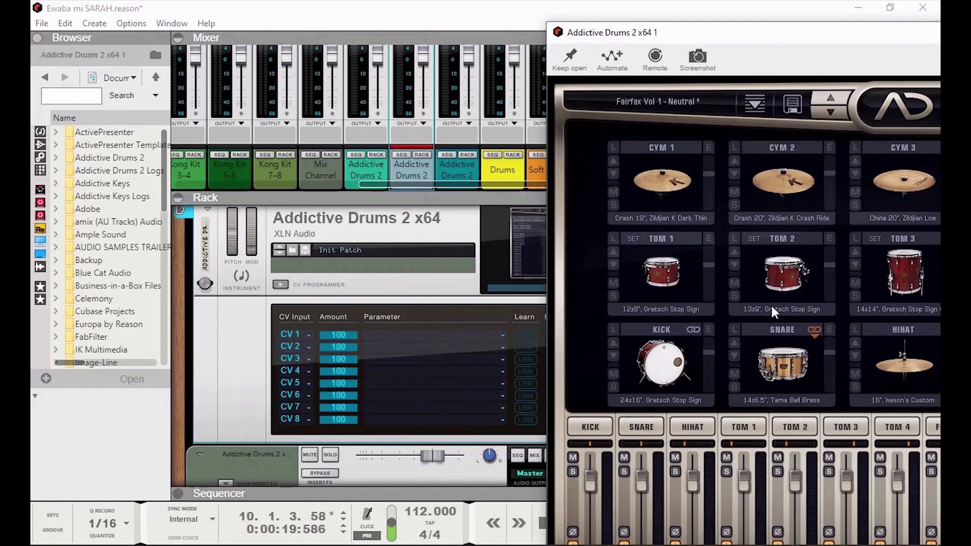
pyautogui.moveTo(750, 266)
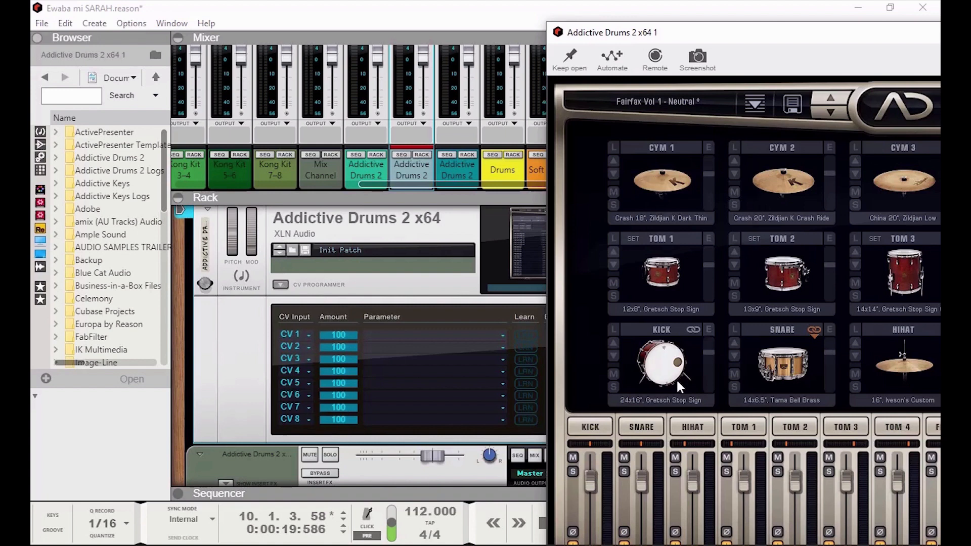
pyautogui.moveTo(692, 36)
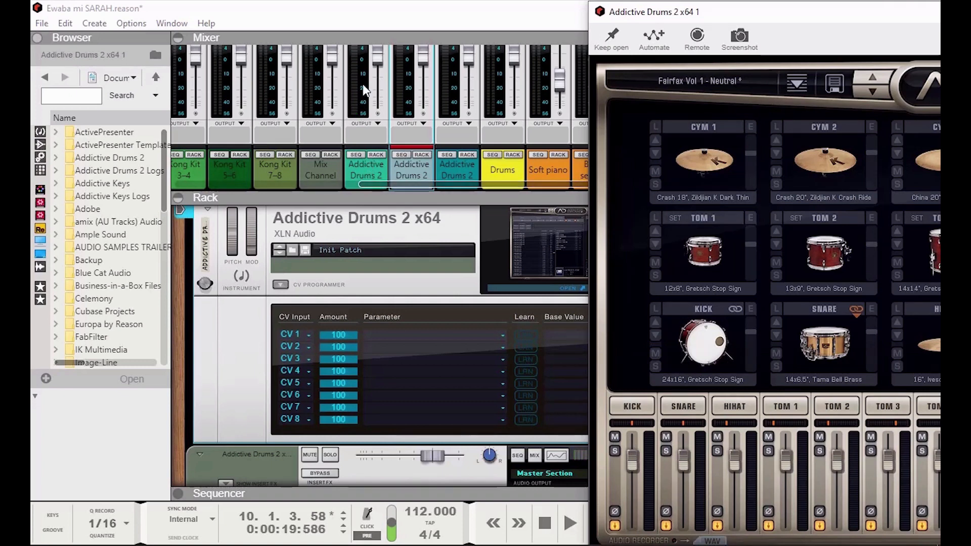
pyautogui.moveTo(907, 272)
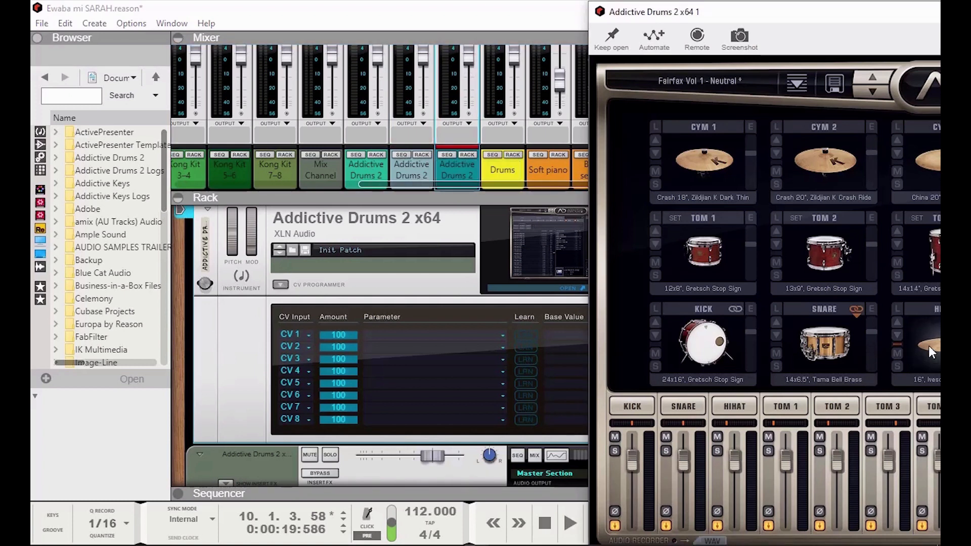
pyautogui.moveTo(887, 347)
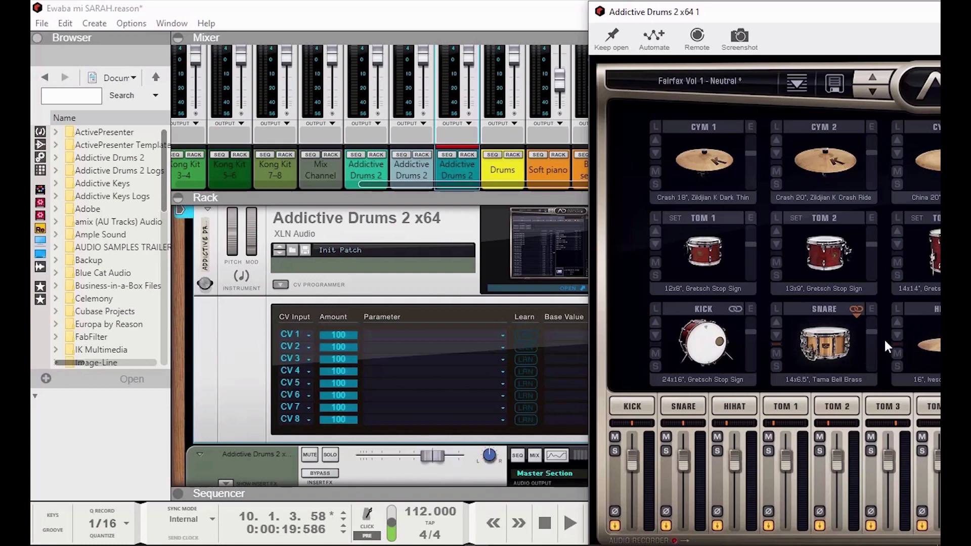
pyautogui.moveTo(932, 347)
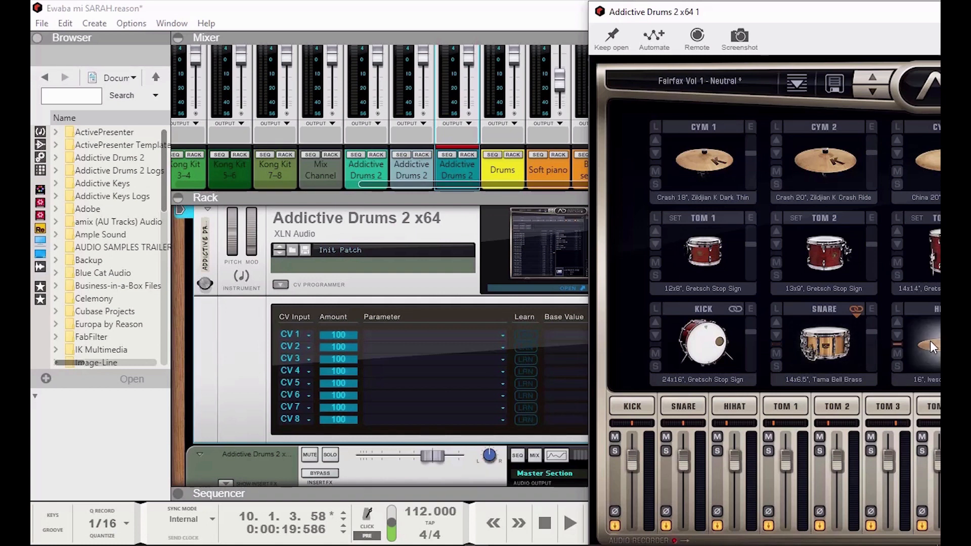
pyautogui.moveTo(644, 359)
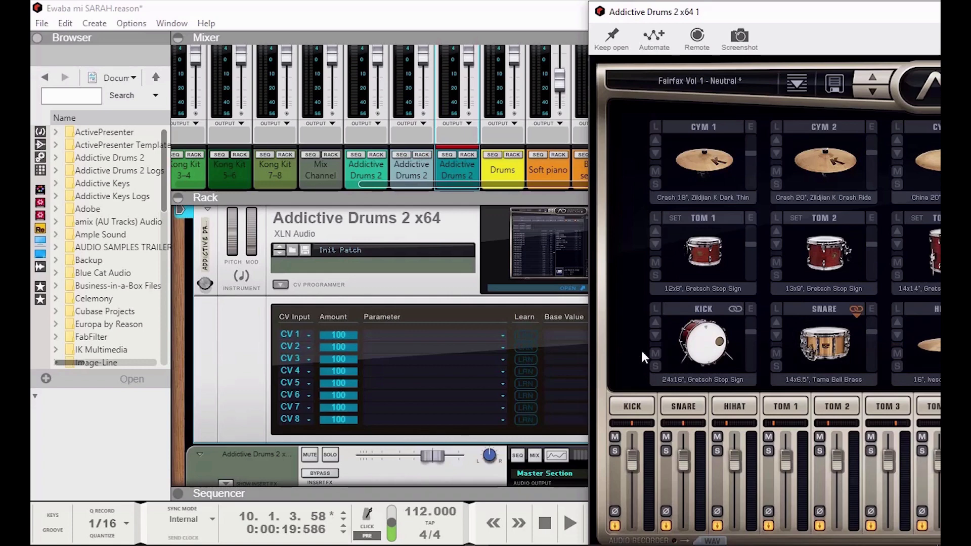
pyautogui.moveTo(810, 19)
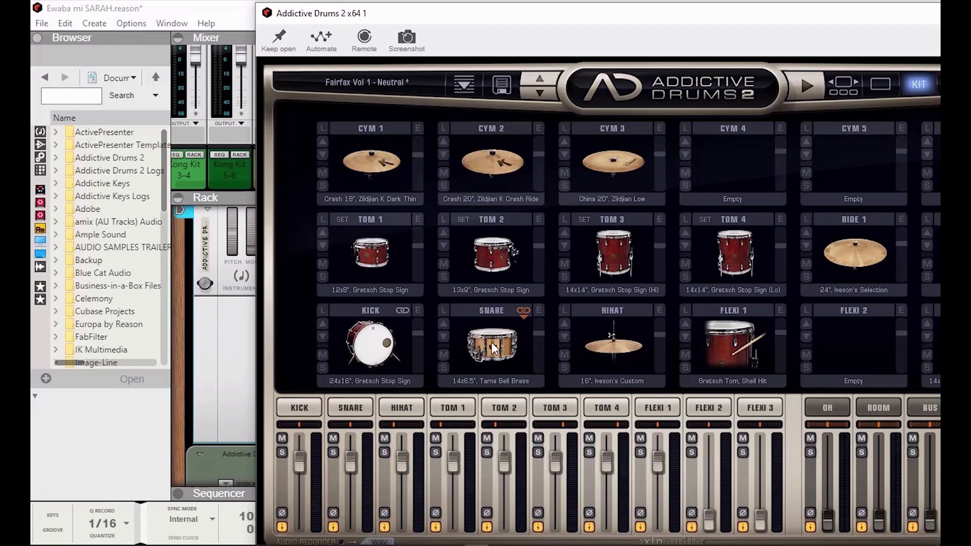
pyautogui.moveTo(555, 270)
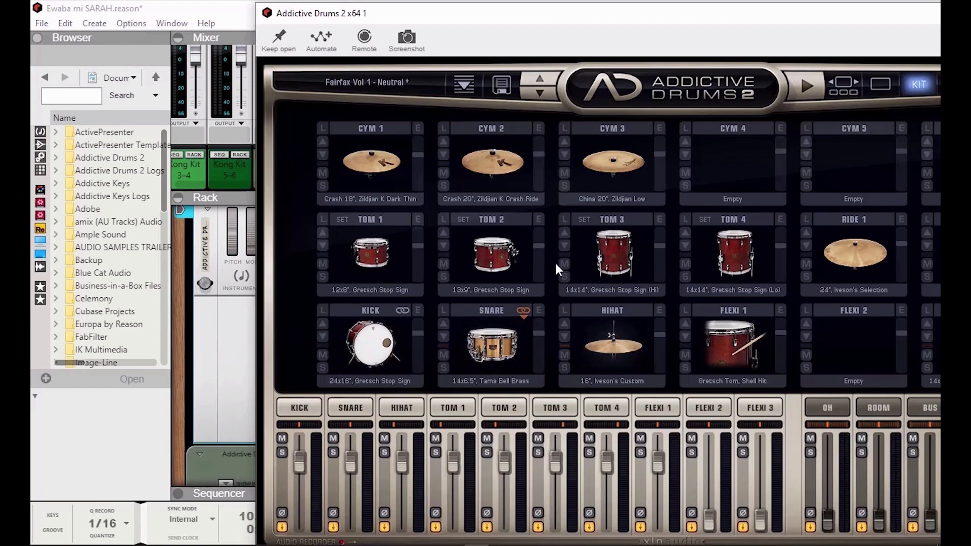
pyautogui.moveTo(774, 285)
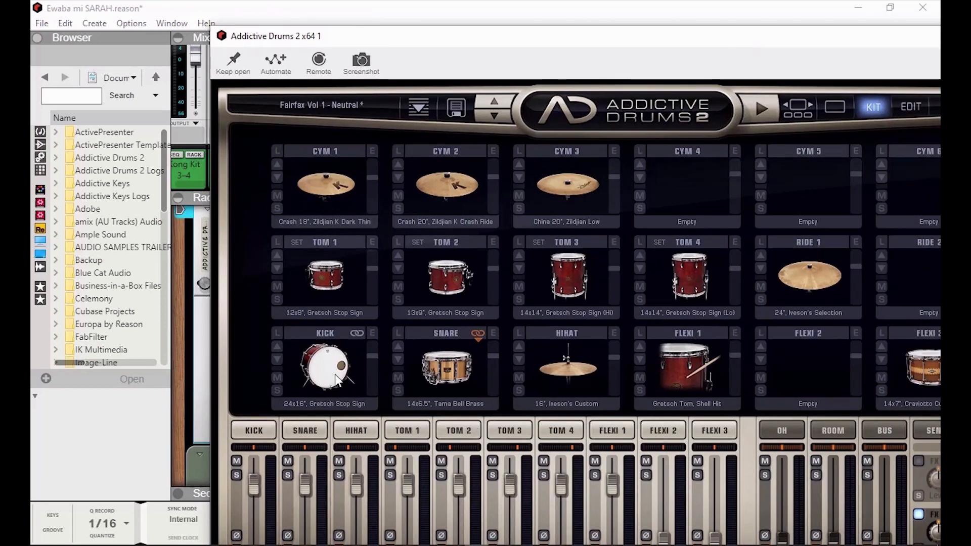
pyautogui.moveTo(328, 372)
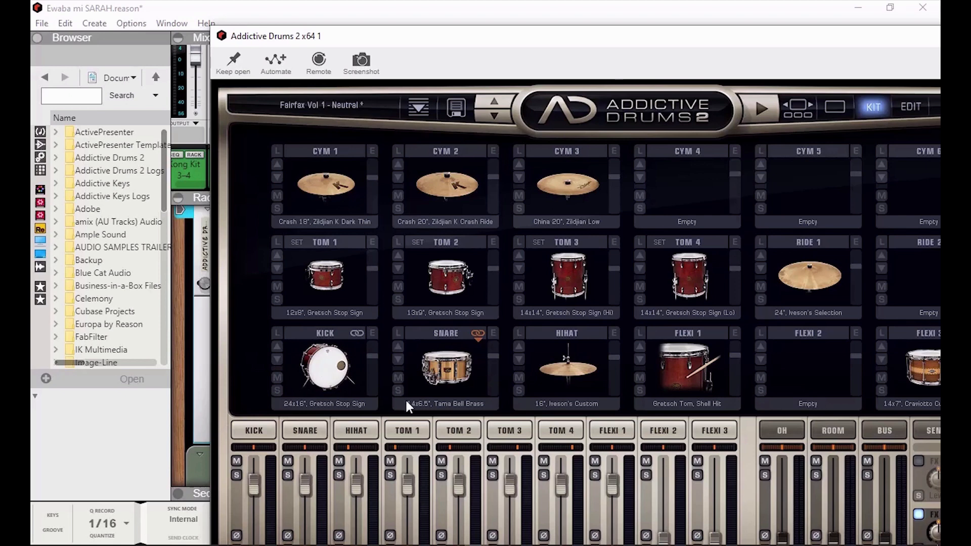
pyautogui.moveTo(443, 365)
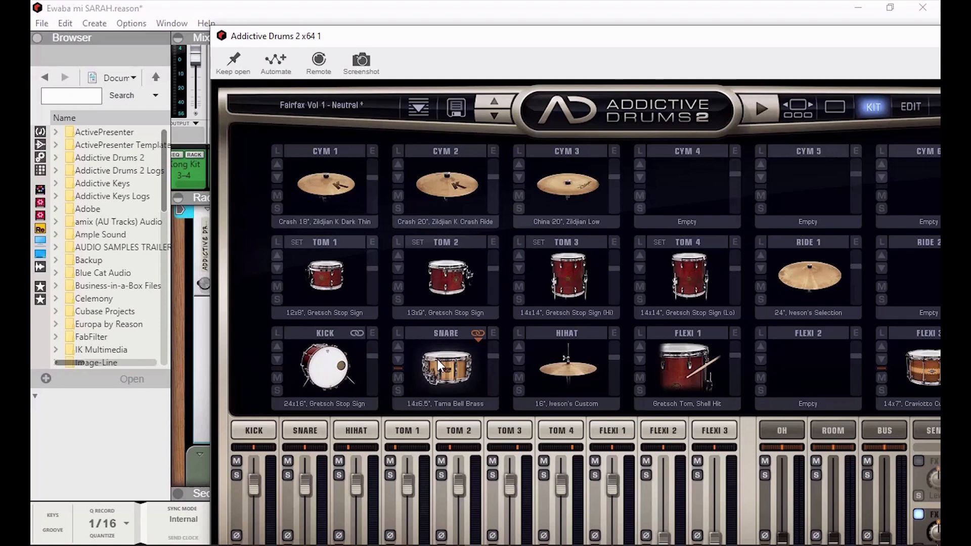
pyautogui.moveTo(566, 372)
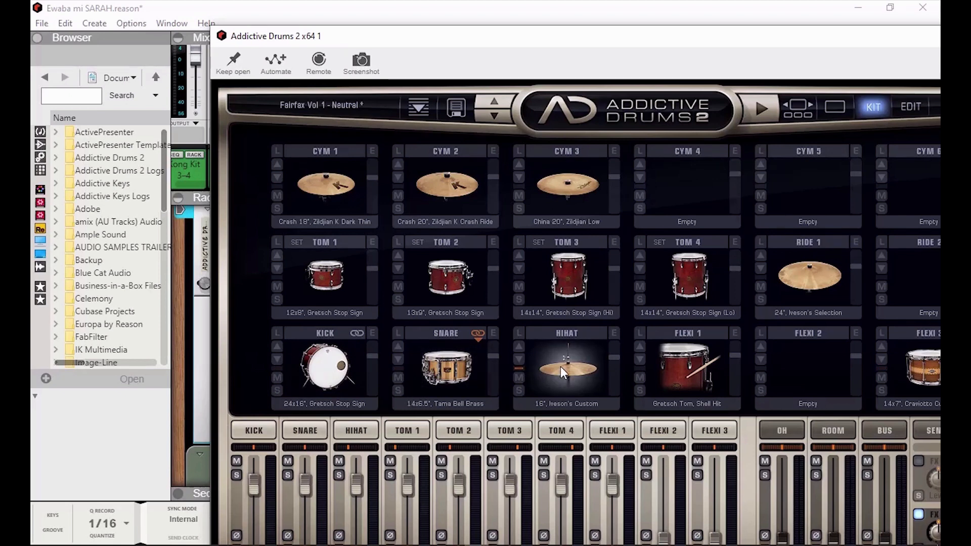
pyautogui.moveTo(722, 38)
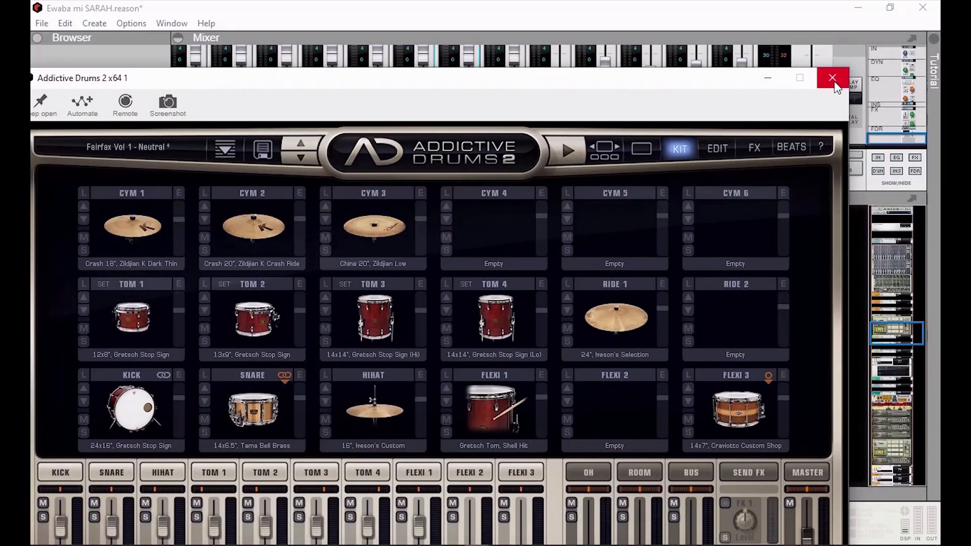
# Close the Addictive Drums 2 window and scroll down to its three Mix Channels
pyautogui.click(832, 77)
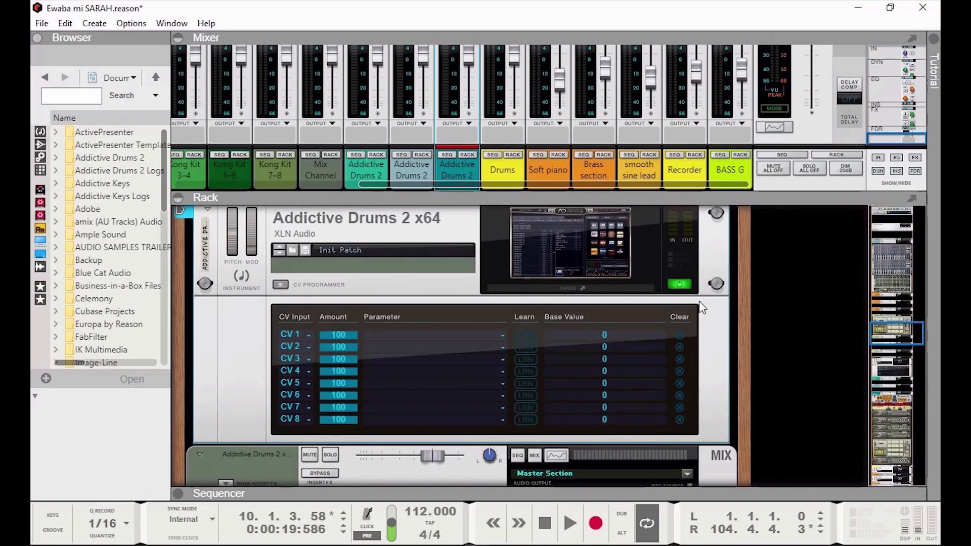
pyautogui.moveTo(528, 404)
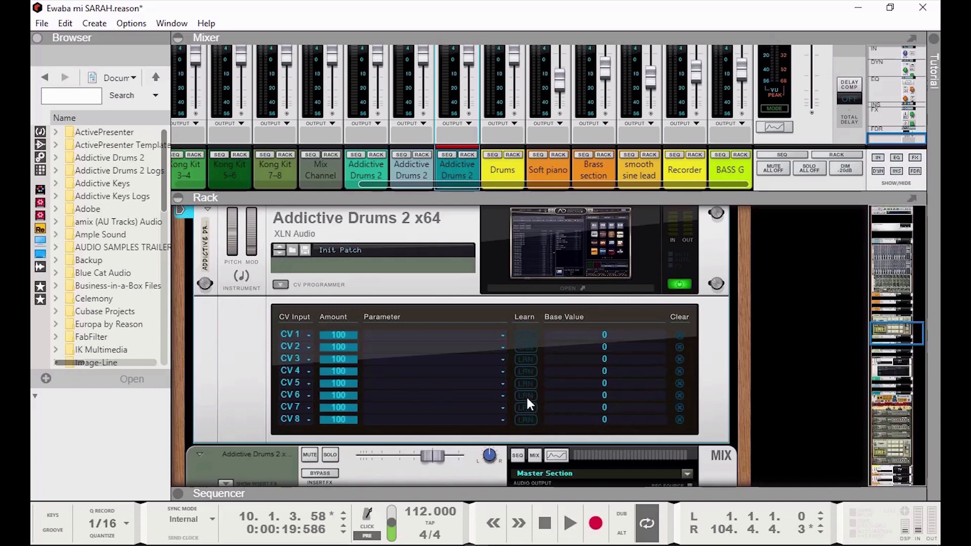
pyautogui.scroll(-3)
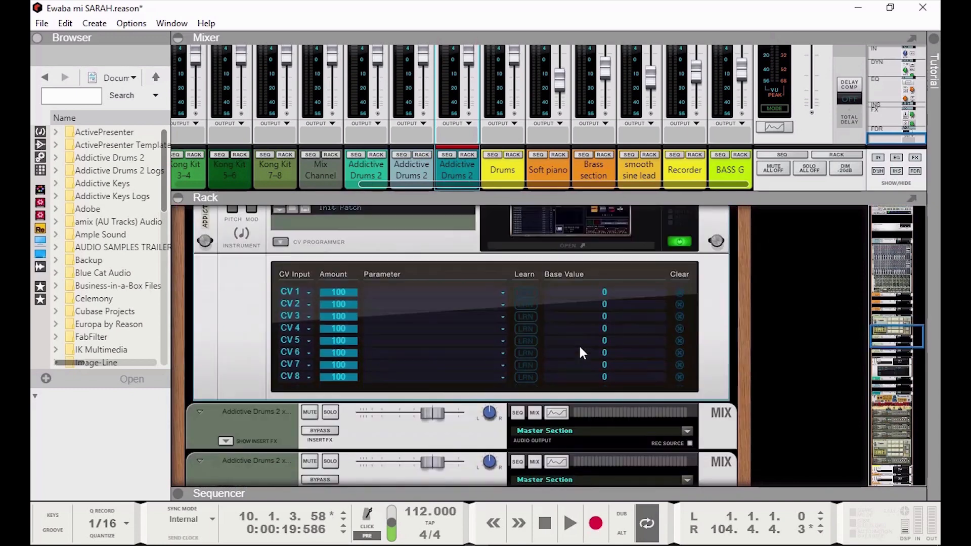
pyautogui.scroll(-3)
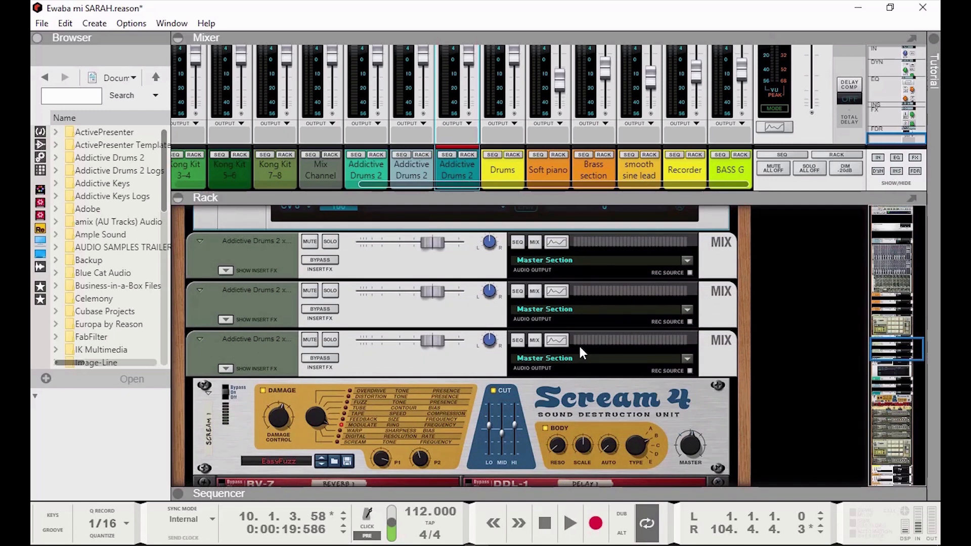
pyautogui.moveTo(591, 389)
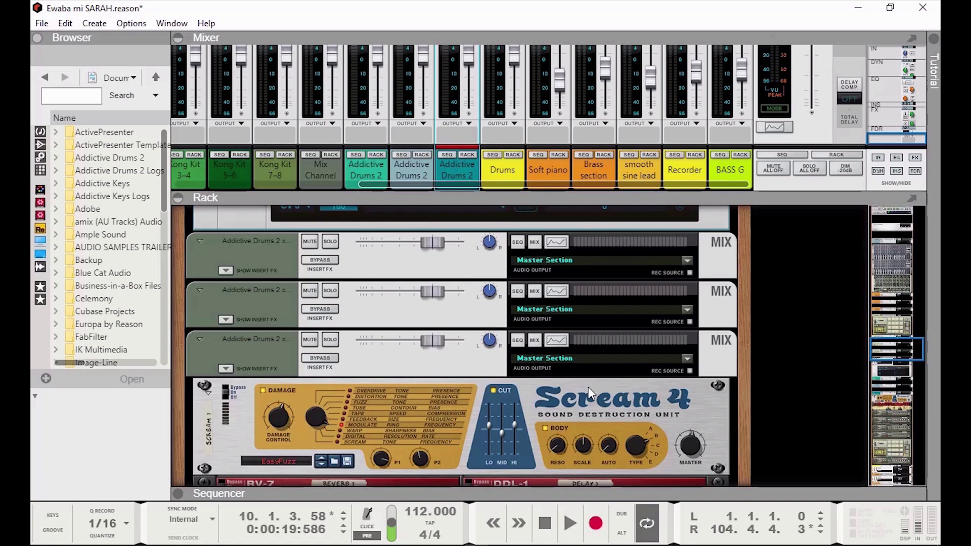
pyautogui.moveTo(582, 400)
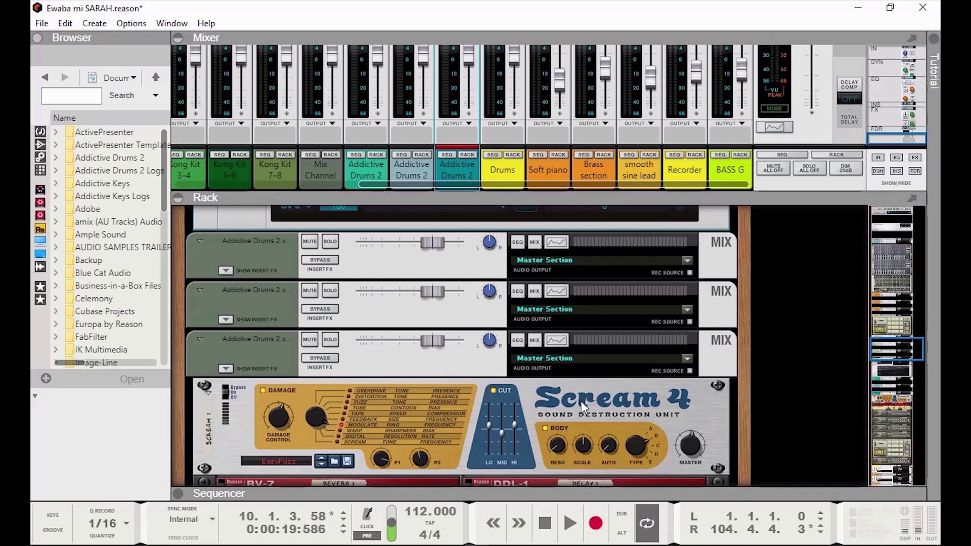
pyautogui.moveTo(598, 421)
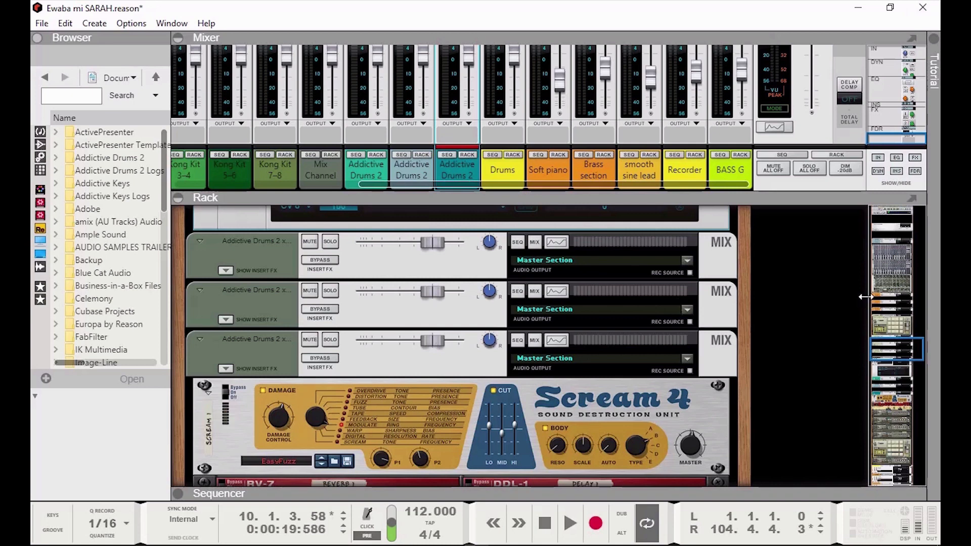
pyautogui.moveTo(765, 330)
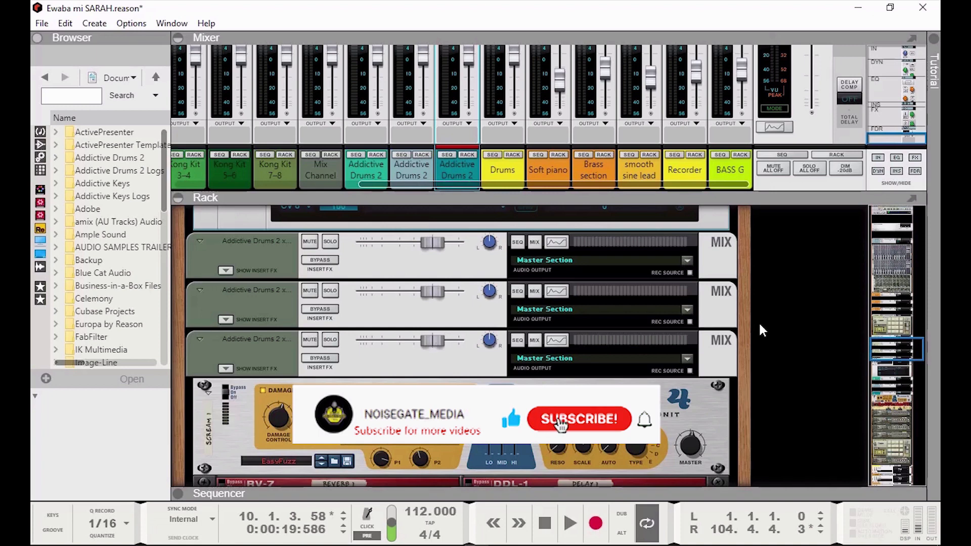
pyautogui.click(577, 419)
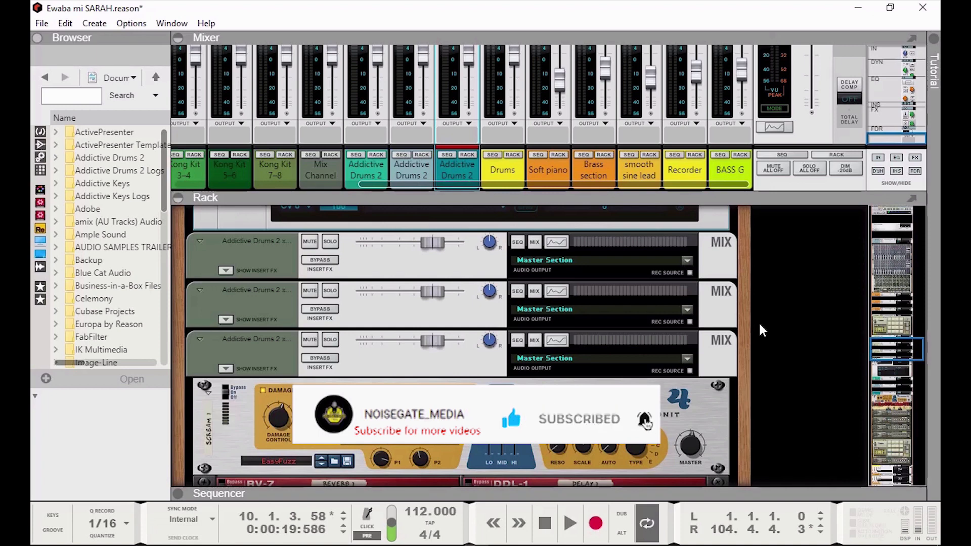